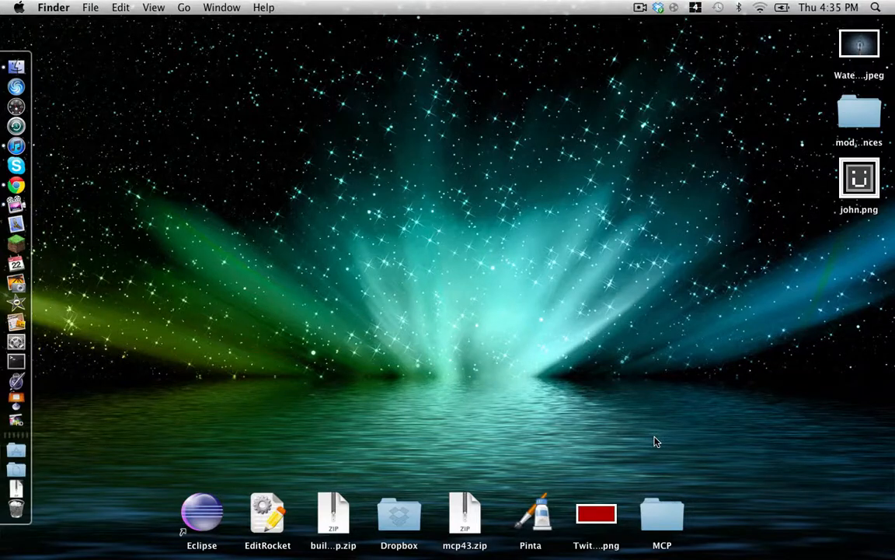
mouse_move(650, 454)
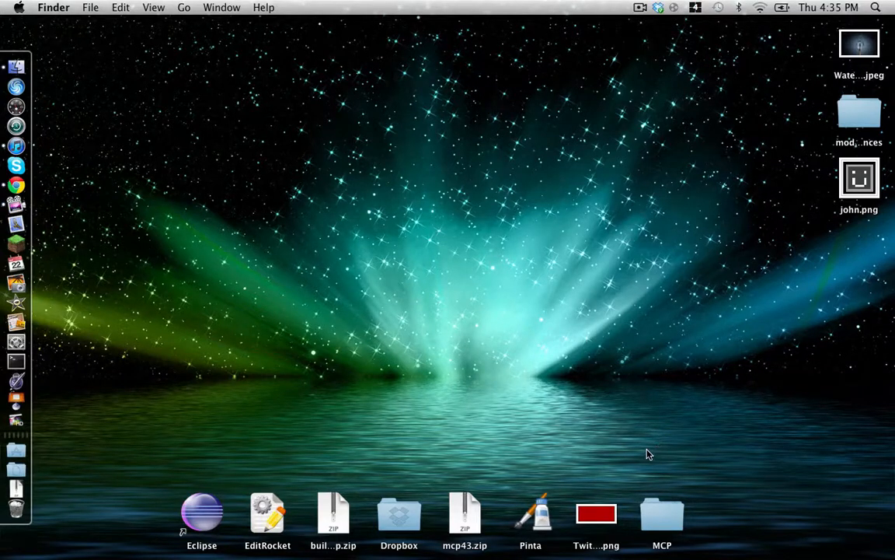
mouse_move(668, 495)
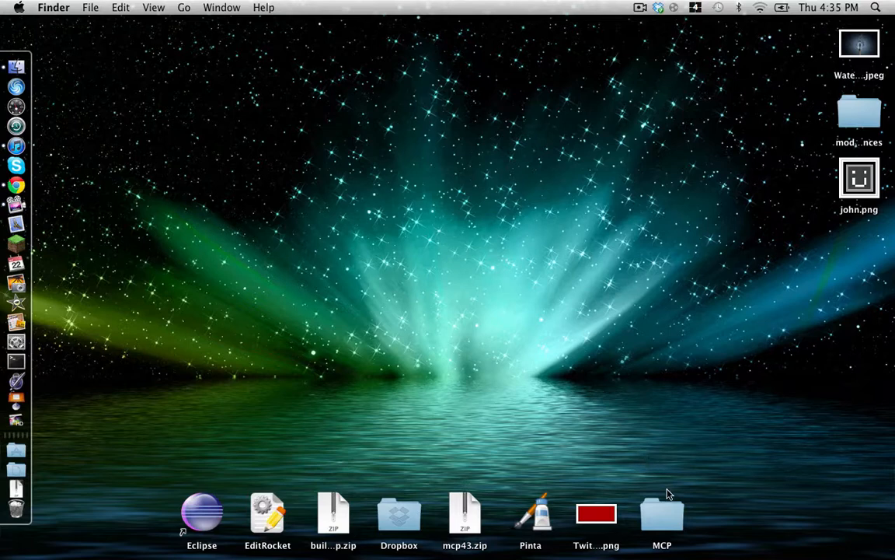
Launch the EditRocket code editor from the desktop.
drag(662, 511, 401, 267)
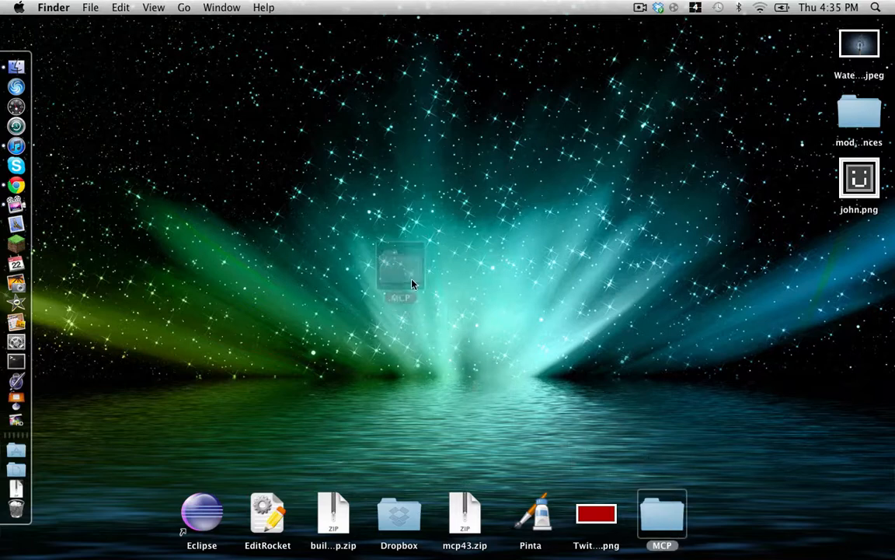
drag(662, 513, 398, 249)
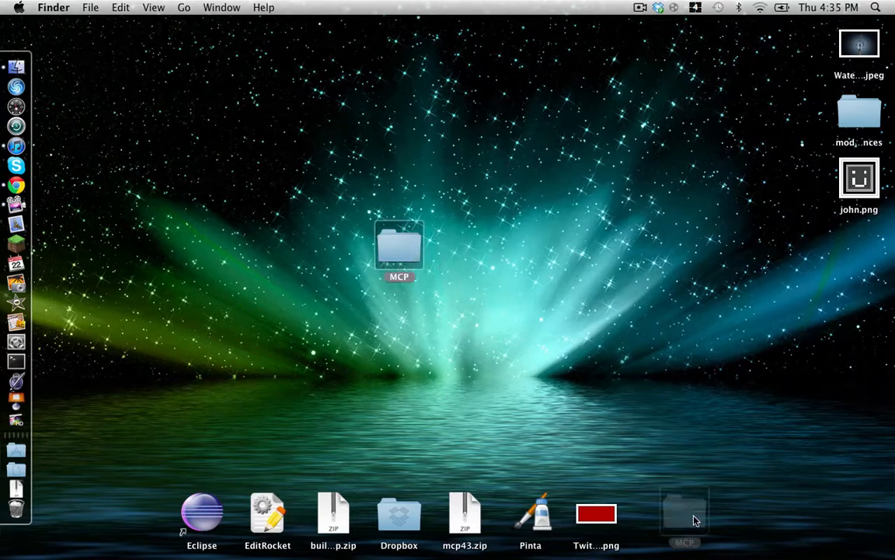
drag(398, 245, 662, 513)
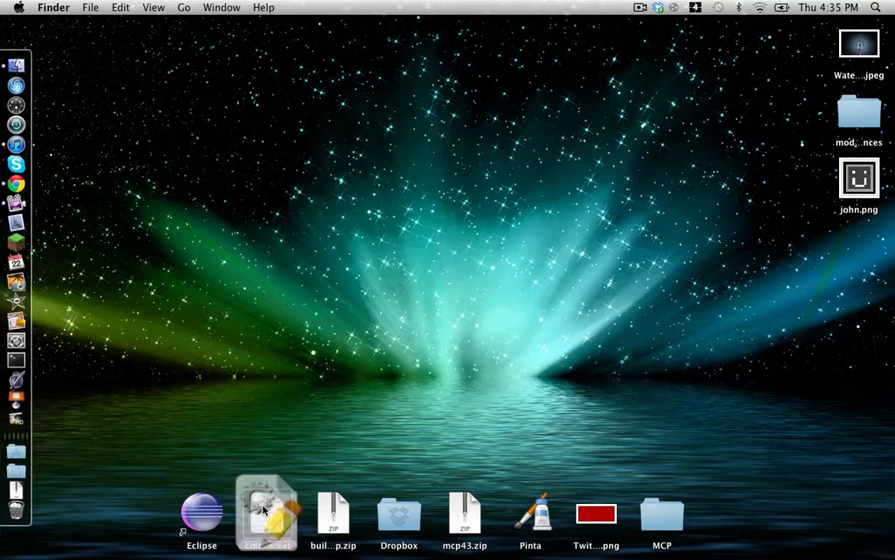
double_click(267, 513)
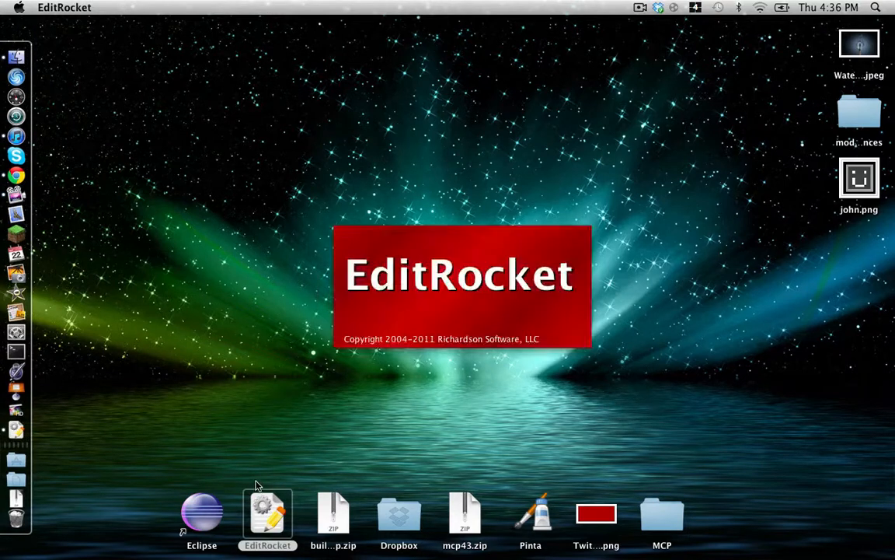
mouse_move(252, 473)
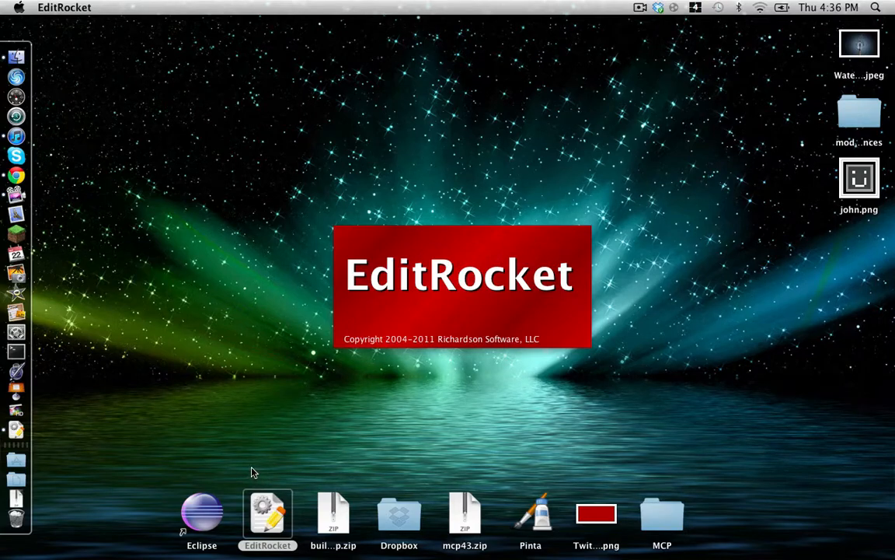
Save the new blank file as mod_Item.java in MCP's src/minecraft source folder.
click(267, 513)
text(mod)
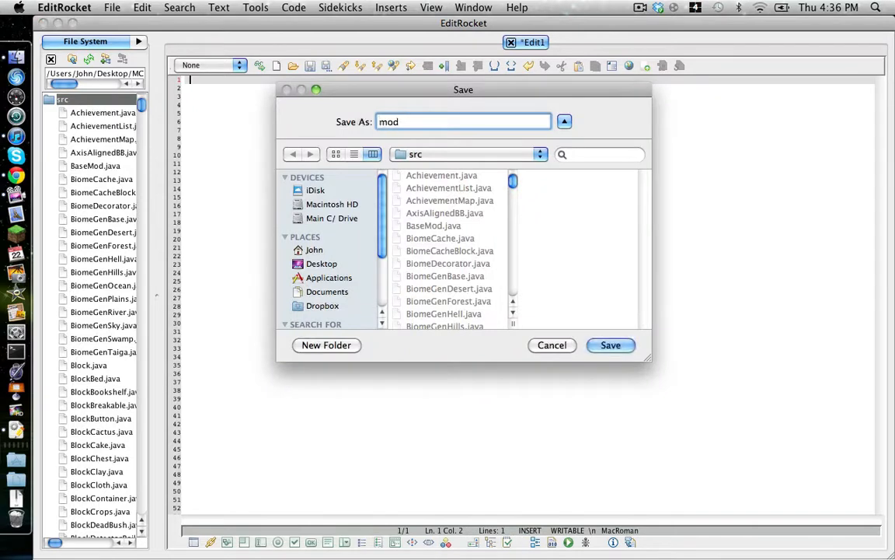
text(_)
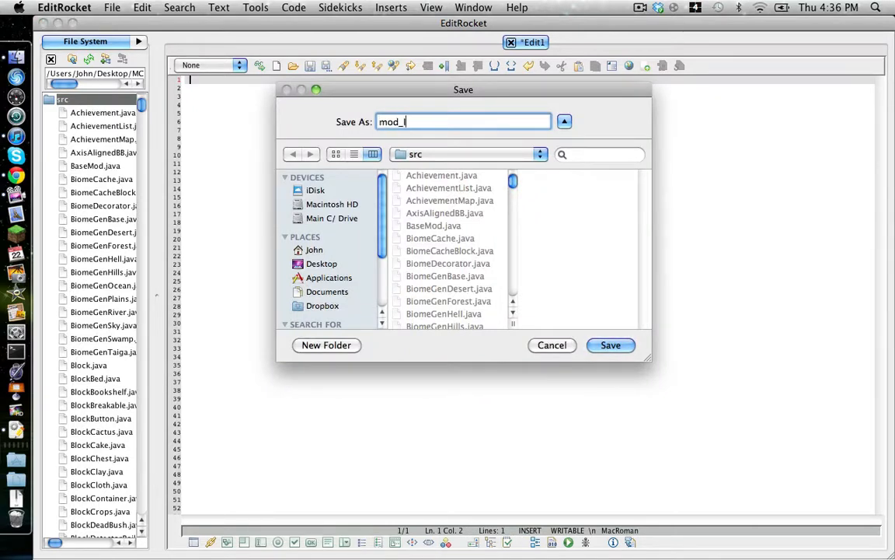
text(Item.jab)
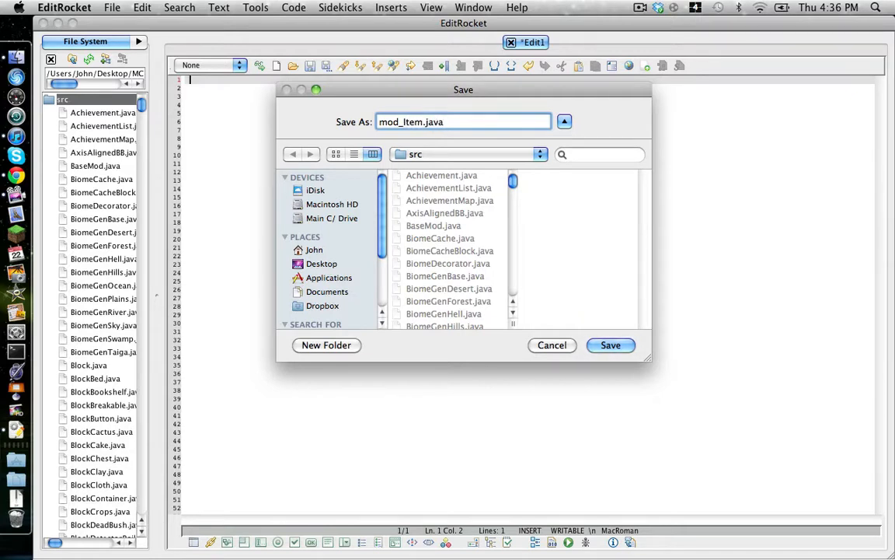
click(468, 153)
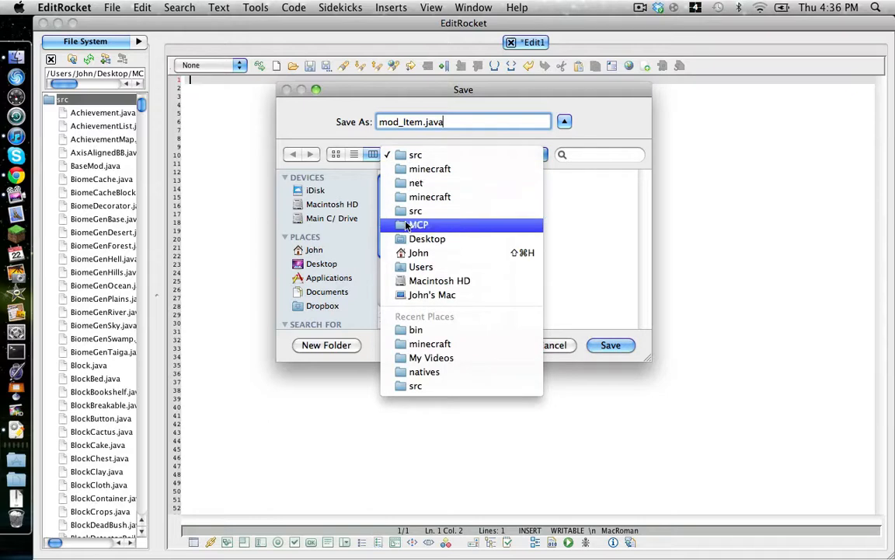
click(415, 211)
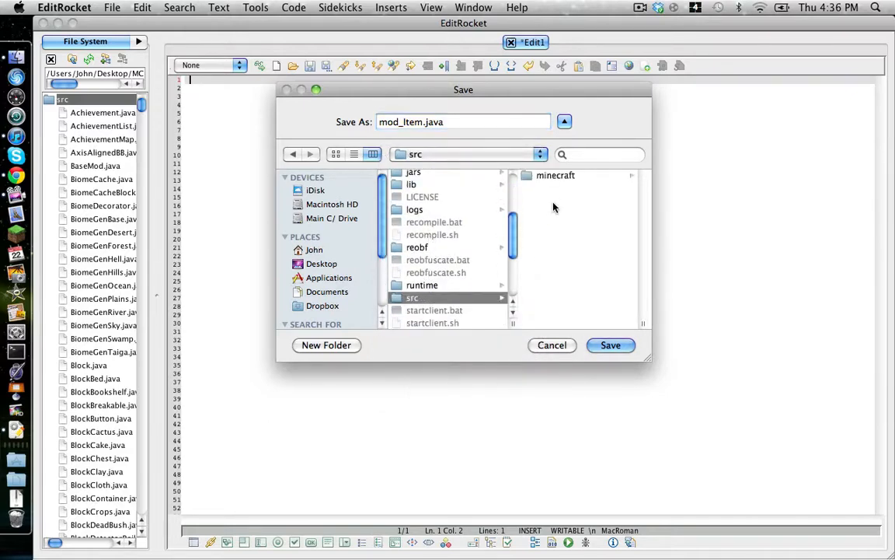
click(555, 174)
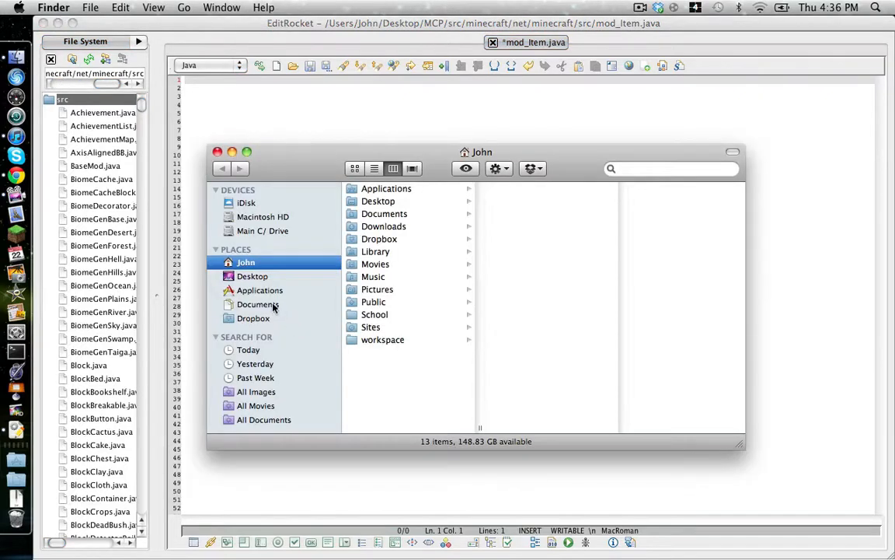
Open the Modloader Syntax template from Documents, take its BaseMod skeleton, and close it.
click(258, 303)
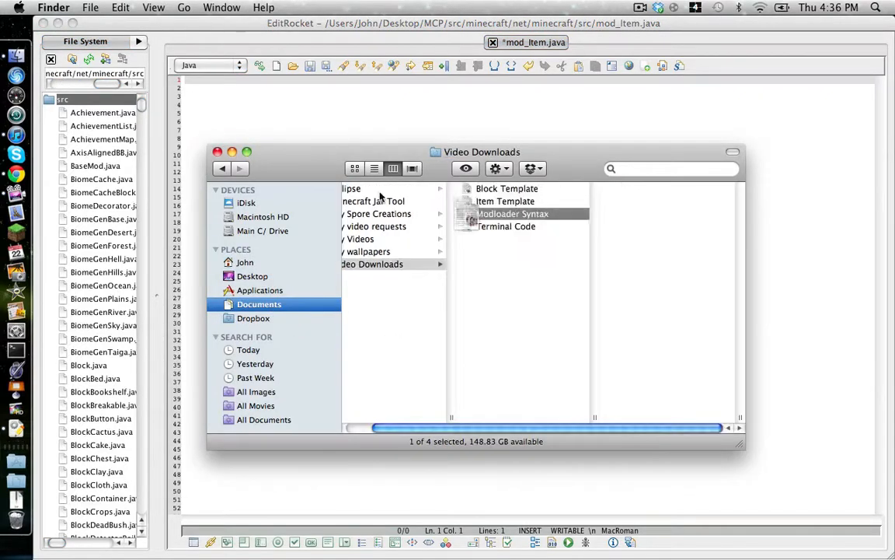
double_click(513, 213)
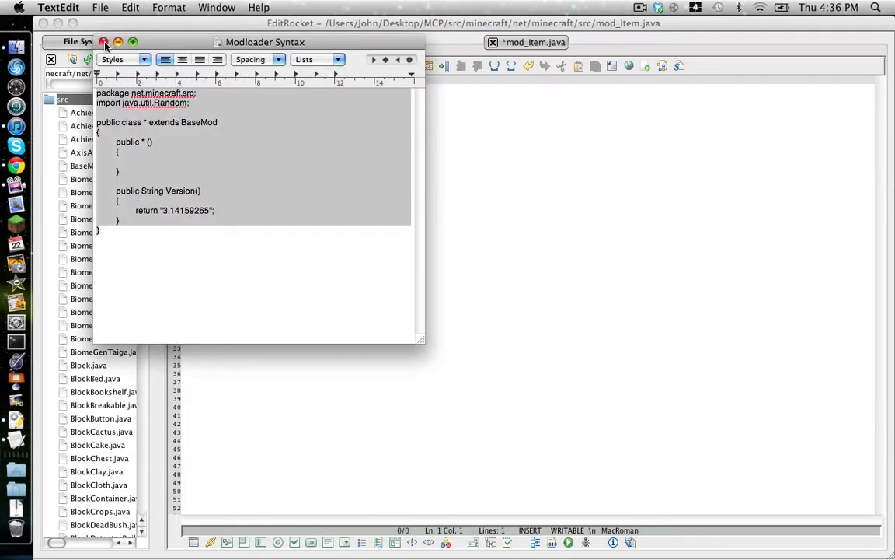
click(103, 42)
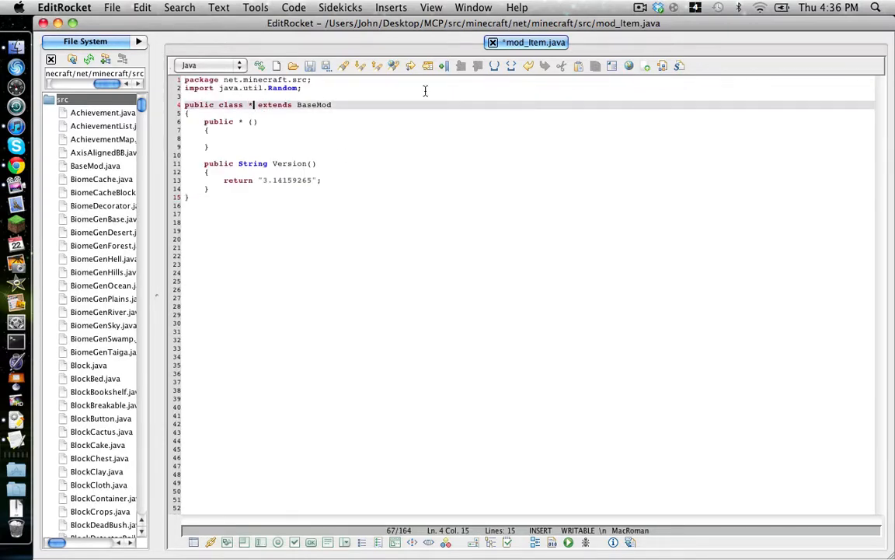
Replace the * placeholders so the class and constructor are both named mod_Item.
key(Backspace)
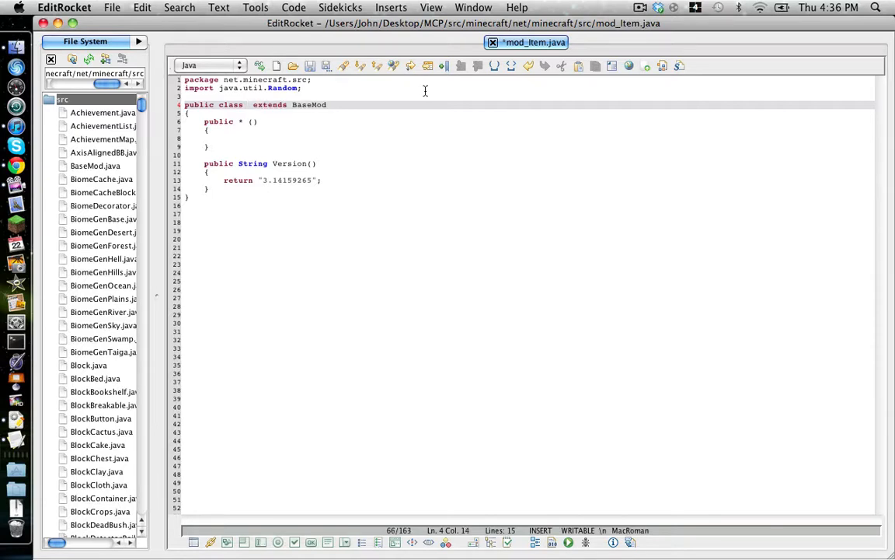
text(mod_Item)
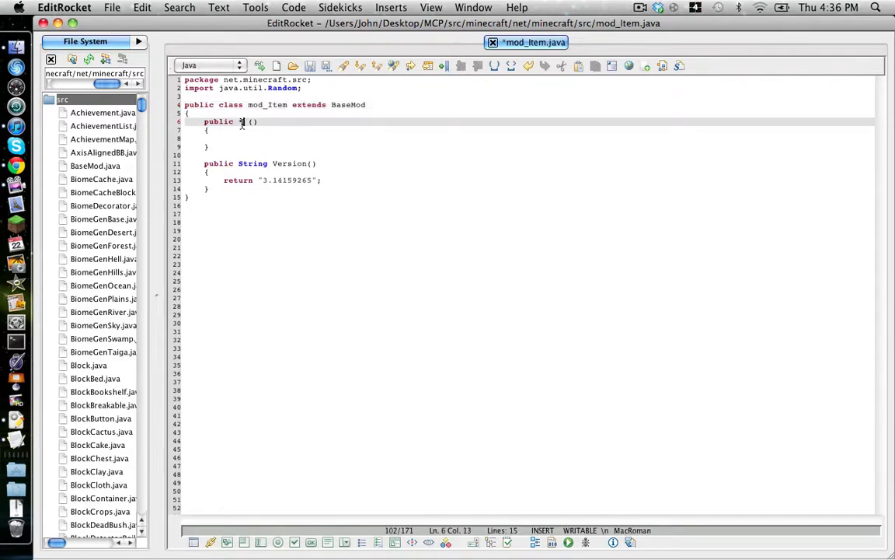
text(od_Item)
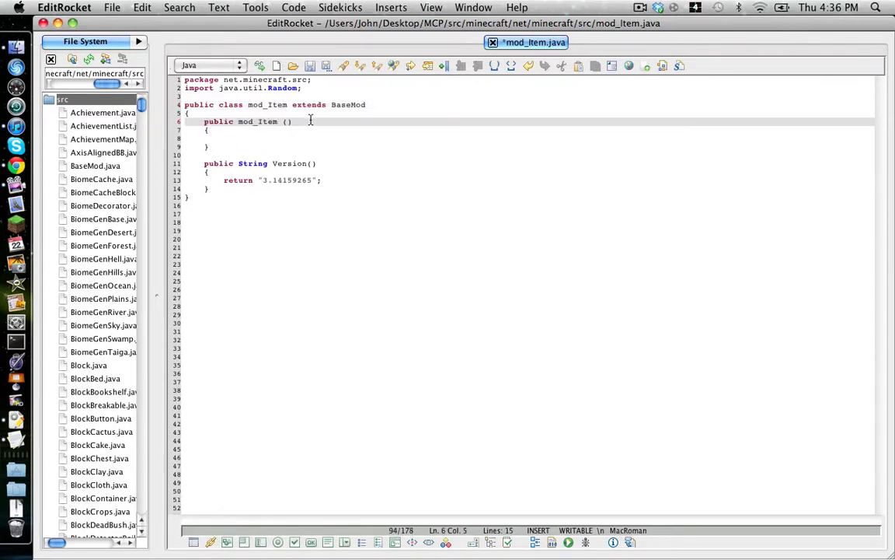
key(Return)
text(public static)
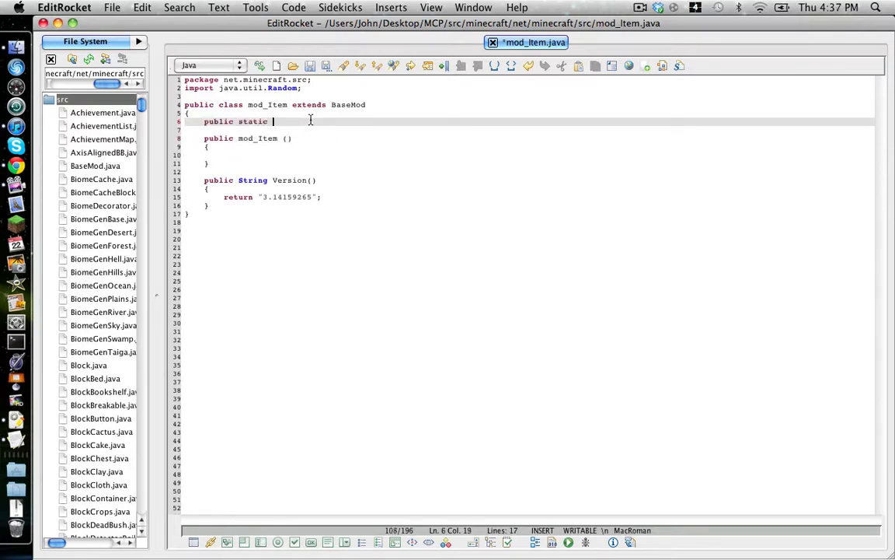
Write public static final Item john = new Item(1000).setItemName("John");.
text(final Item)
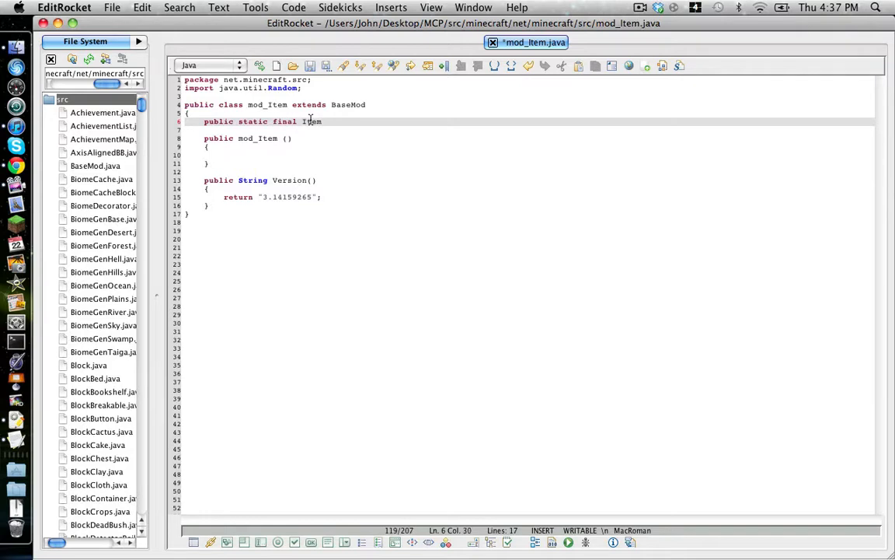
text(john)
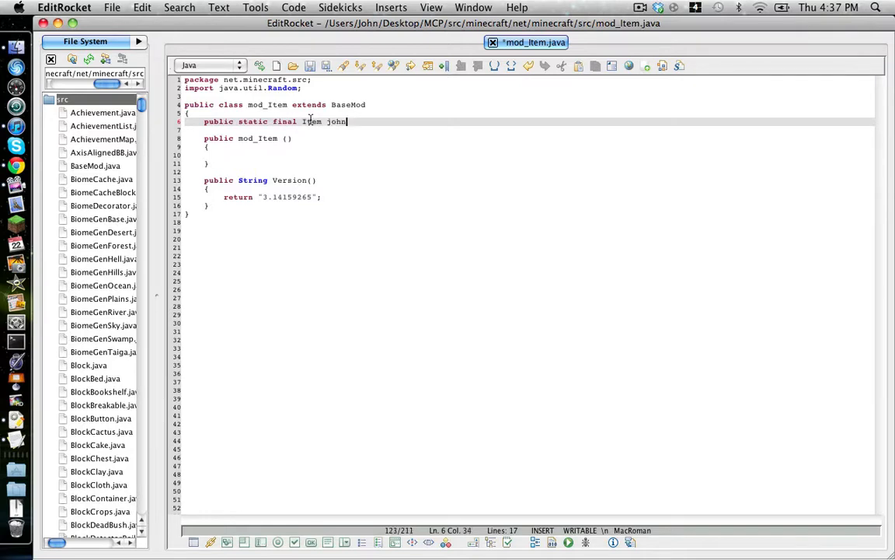
text(= new I)
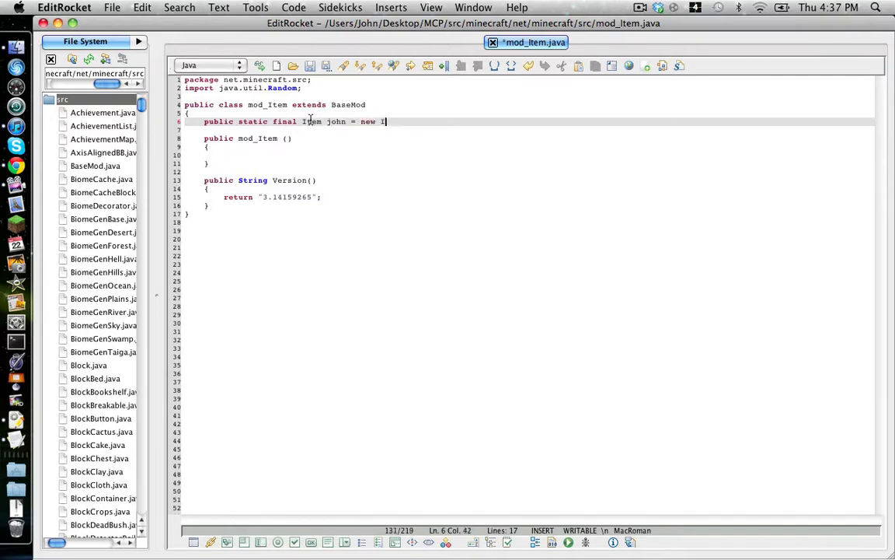
text(tem)
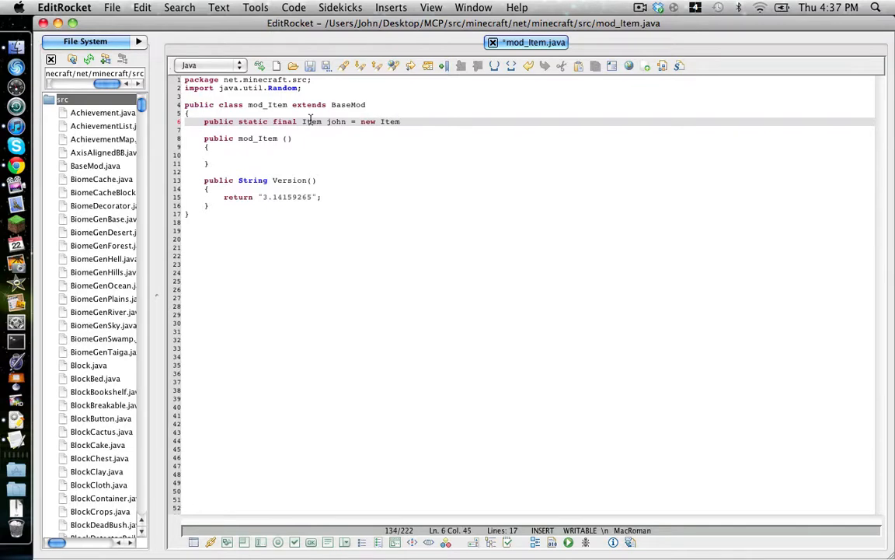
text(()
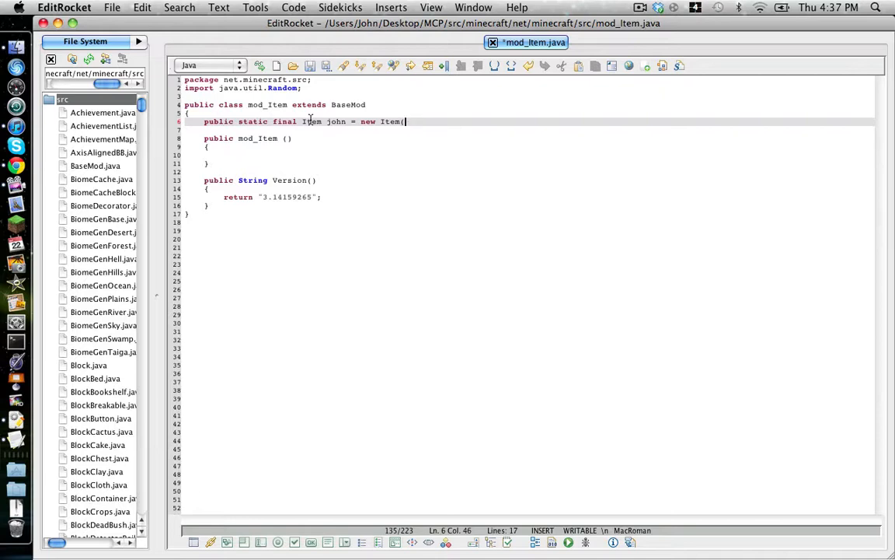
text(1)
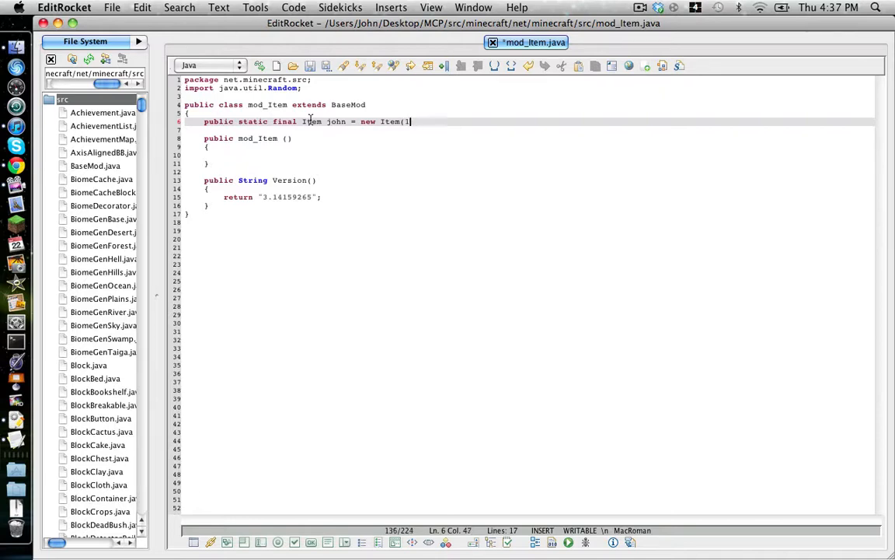
text(000)
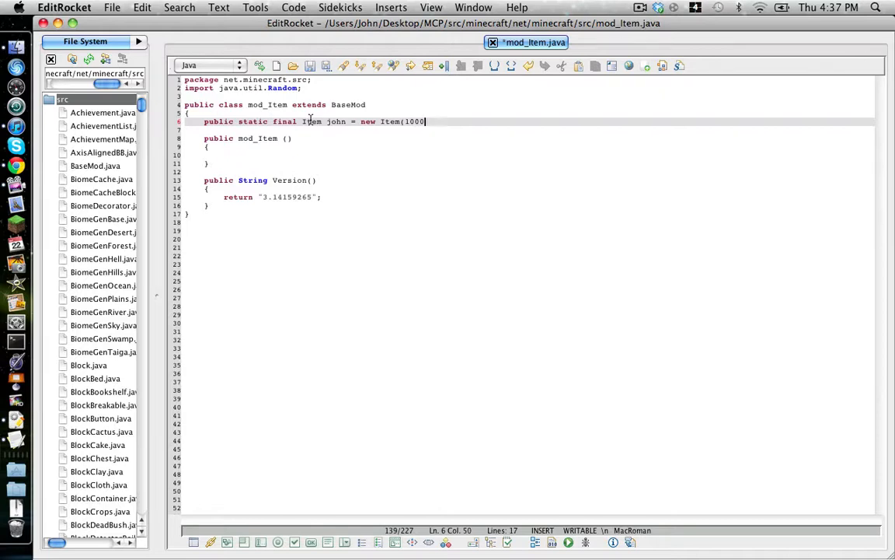
text())
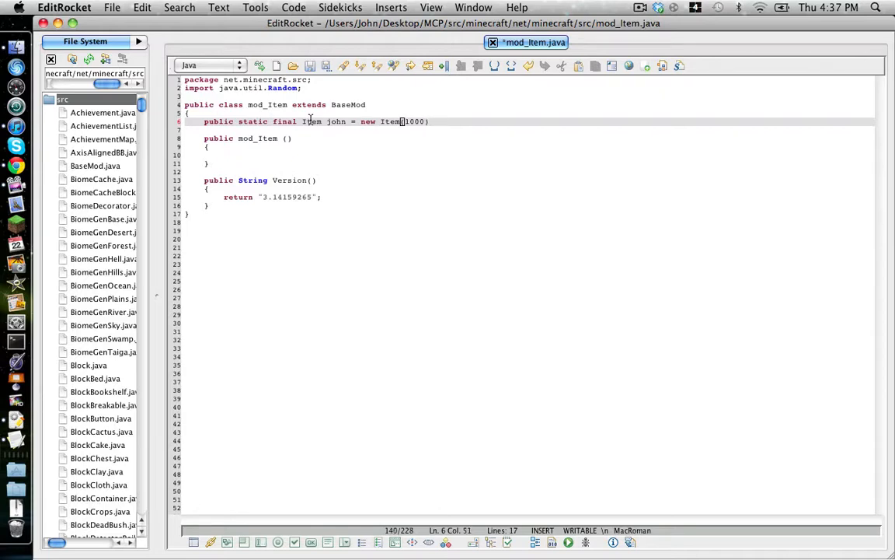
text(.seti)
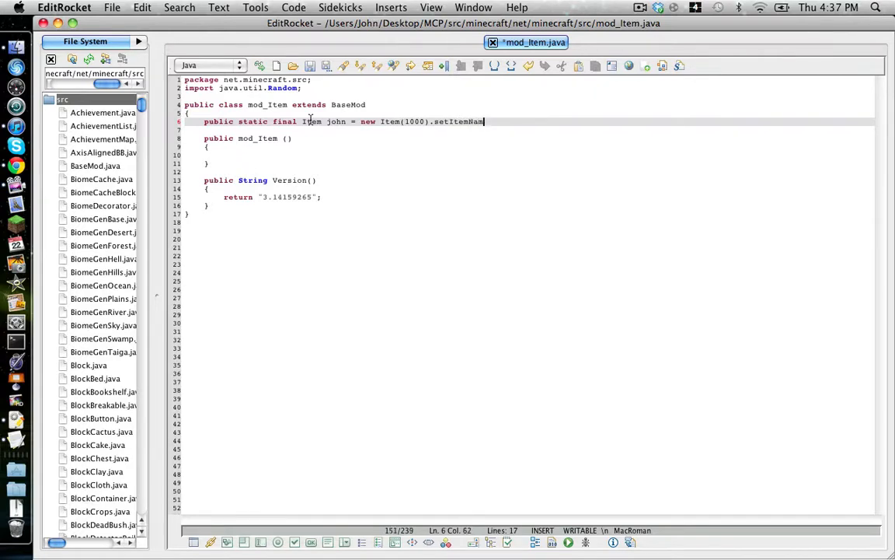
text(e)
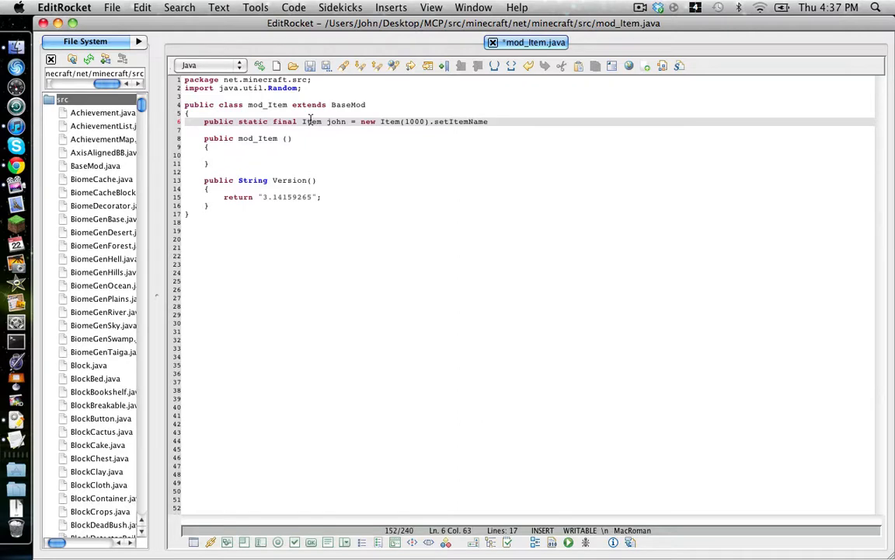
text(()
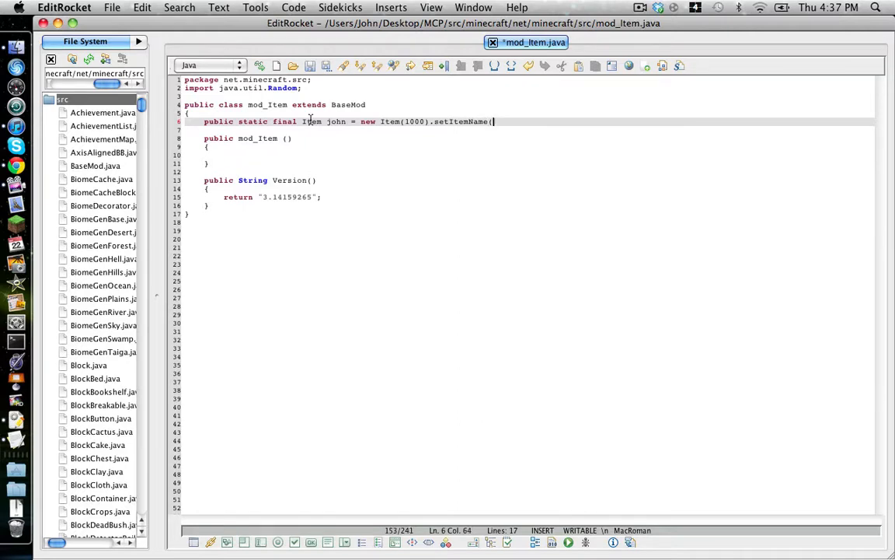
text(")
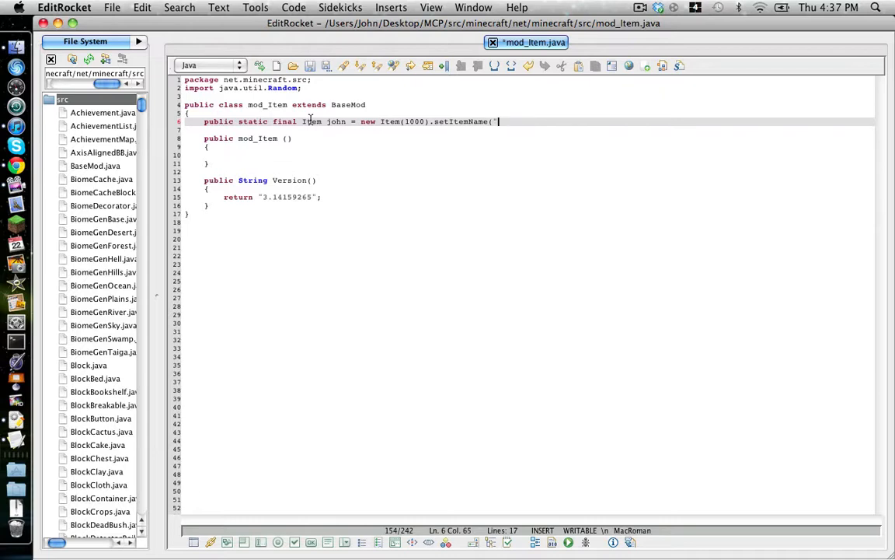
text(Jo)
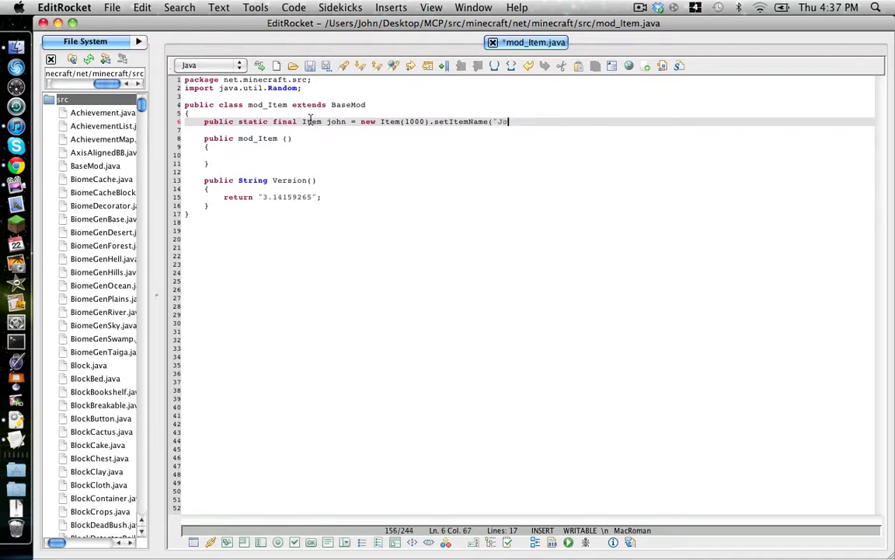
text(hn)
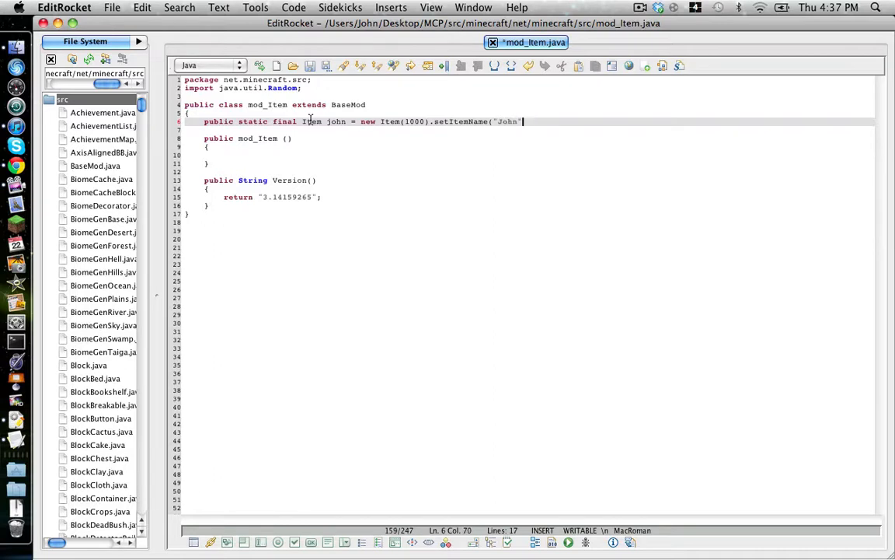
text())
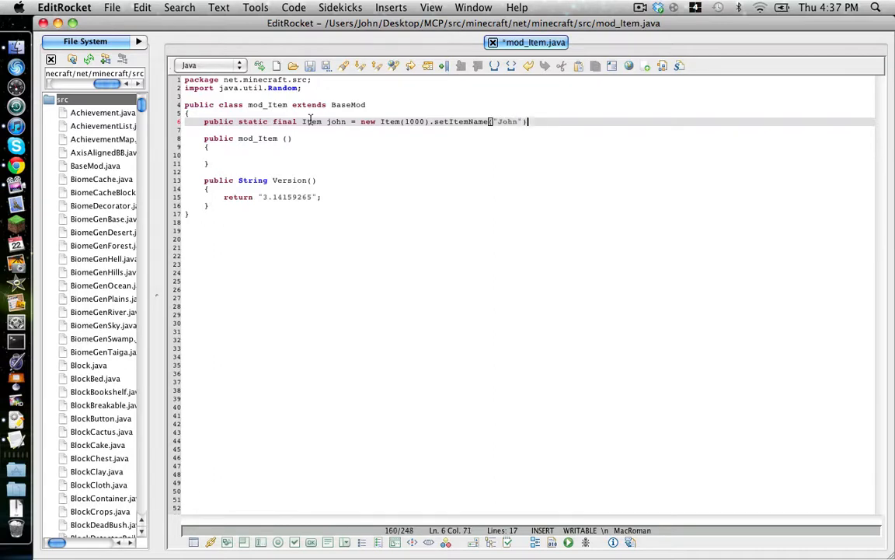
text(;)
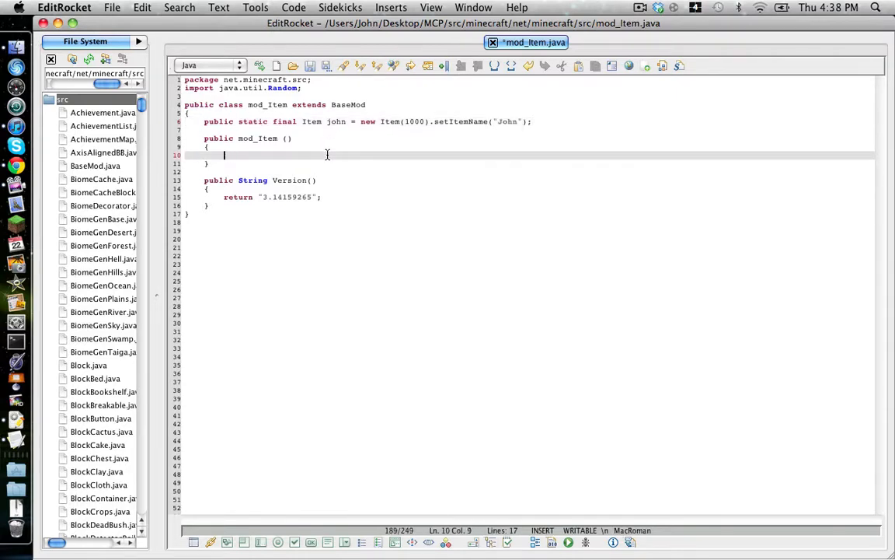
Write ModLoader.AddName(john, "John"); inside the mod_Item constructor.
text(ModLoader.A)
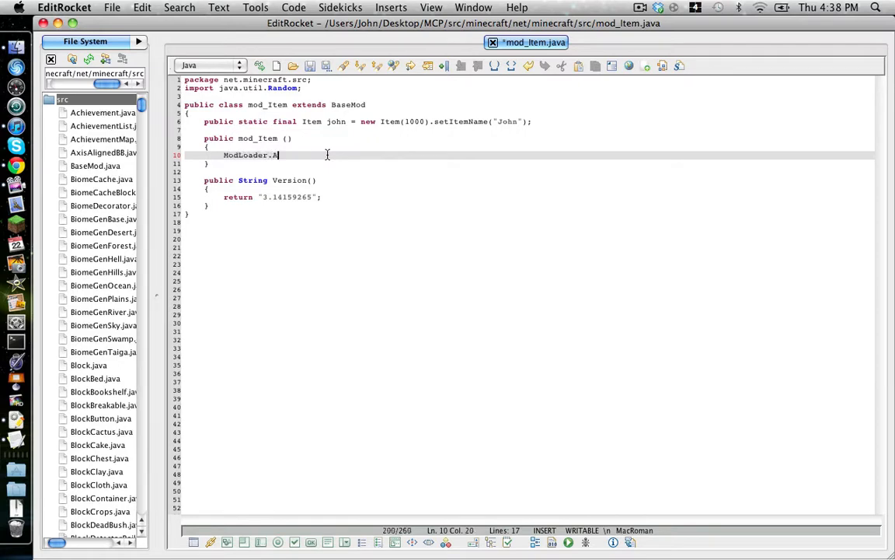
text(dd)
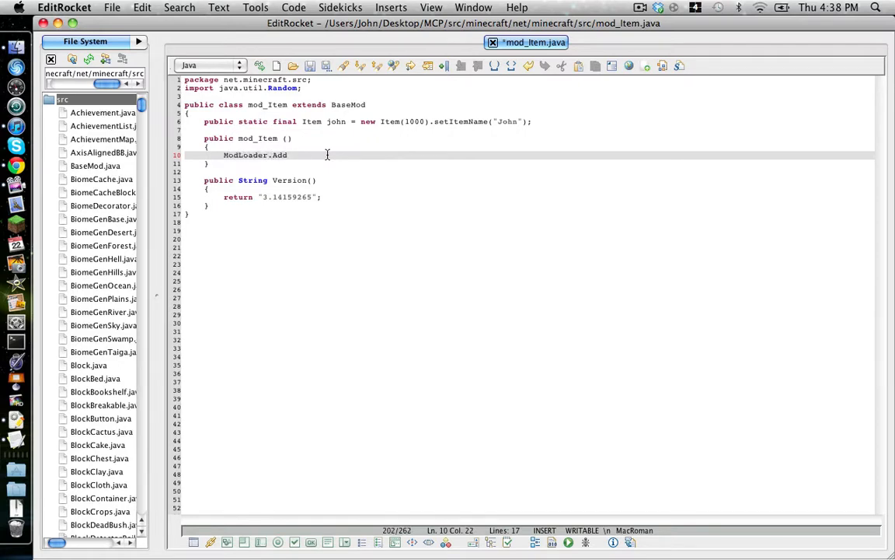
text(n)
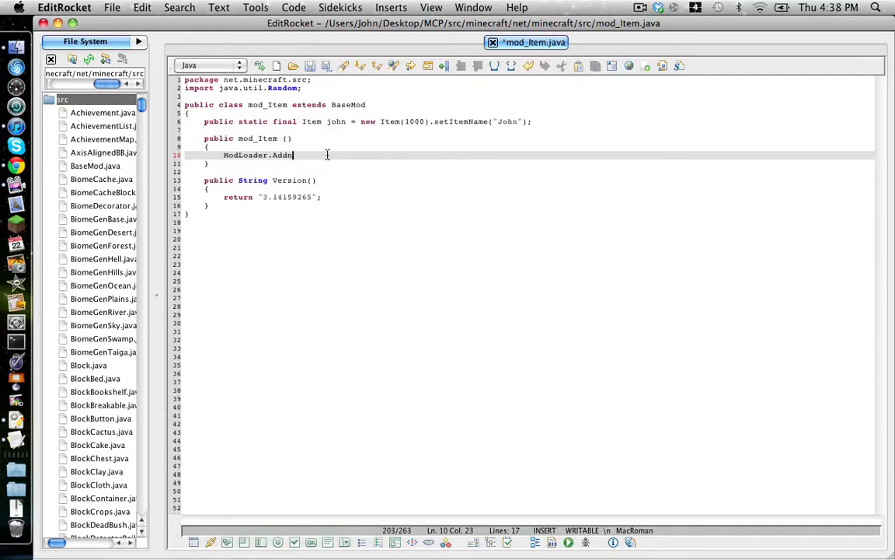
text(Na)
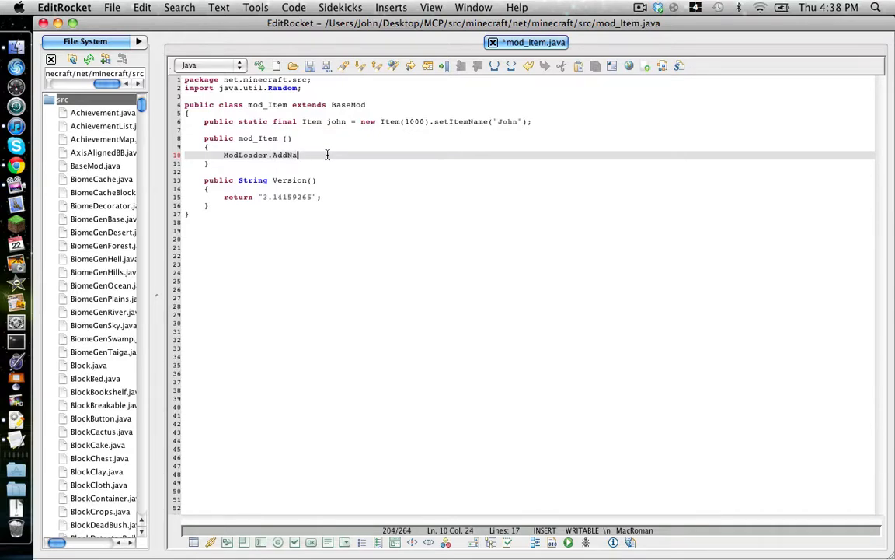
text(me)
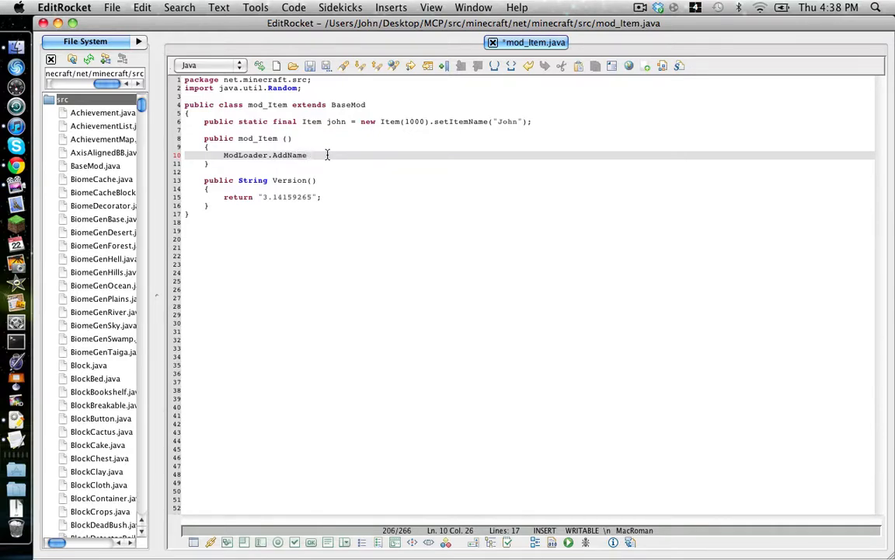
text(()
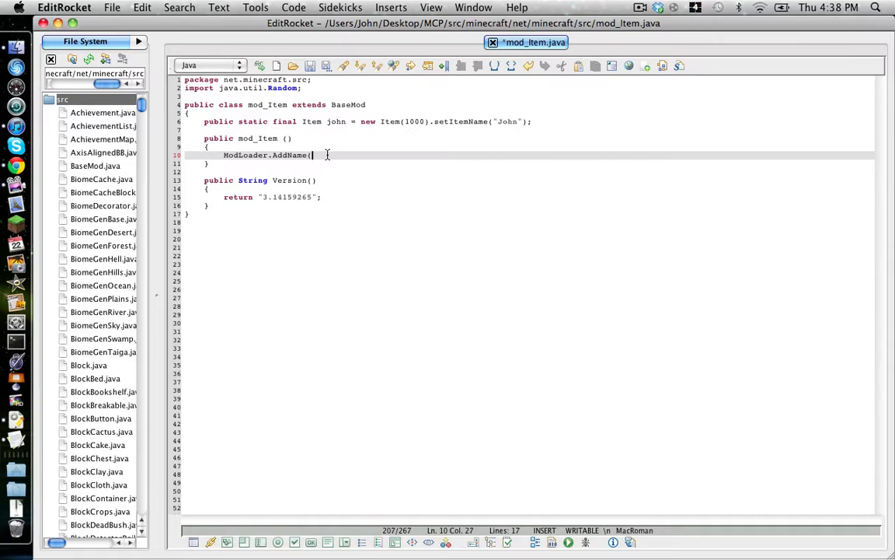
double_click(336, 121)
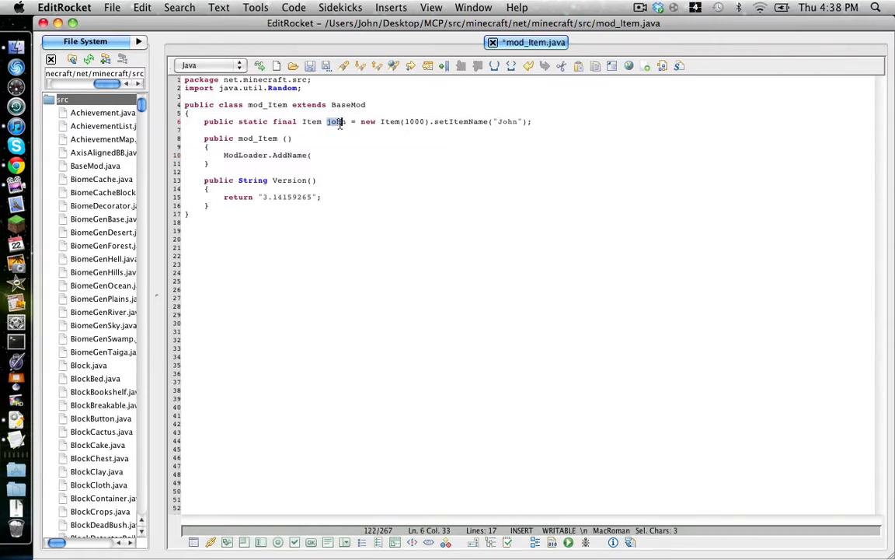
text(john,)
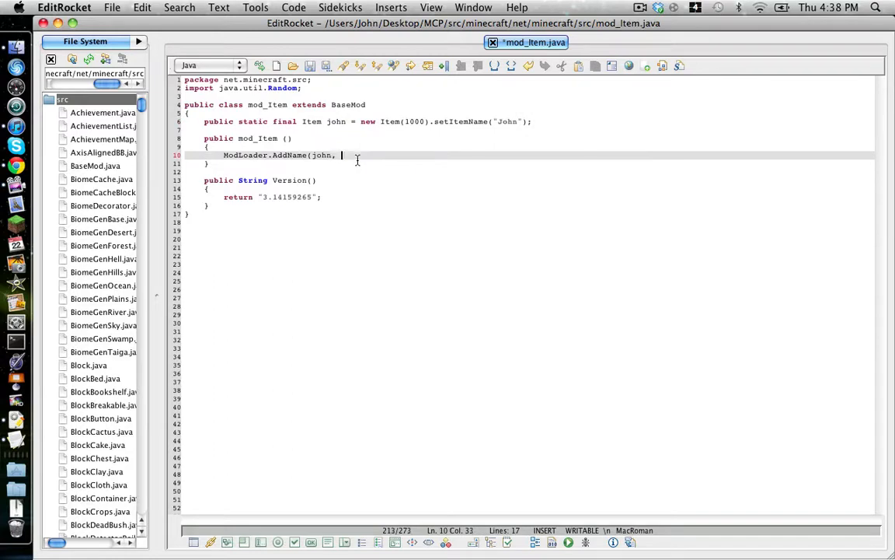
text(")
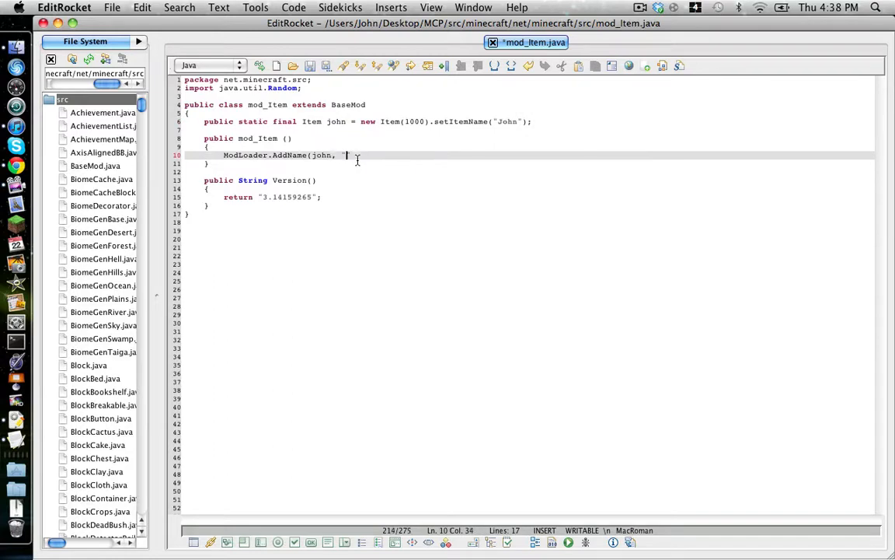
text(")
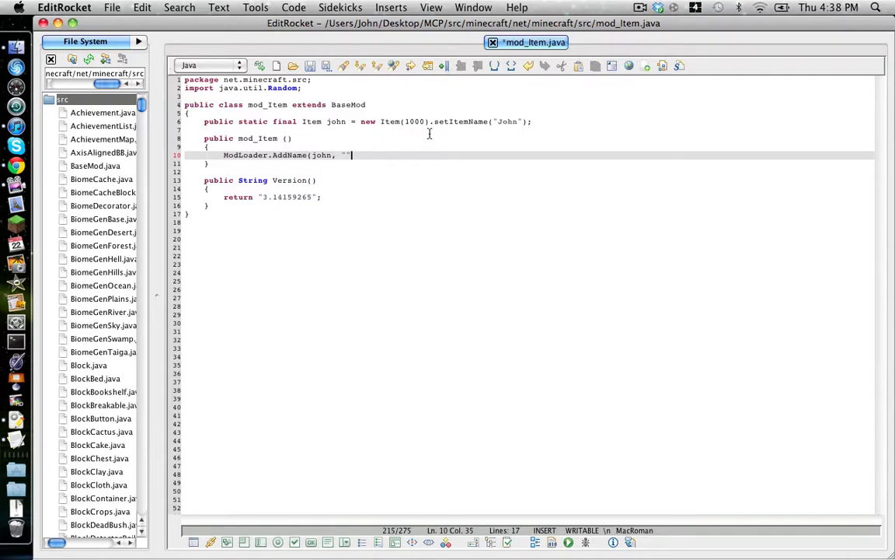
drag(430, 121, 531, 121)
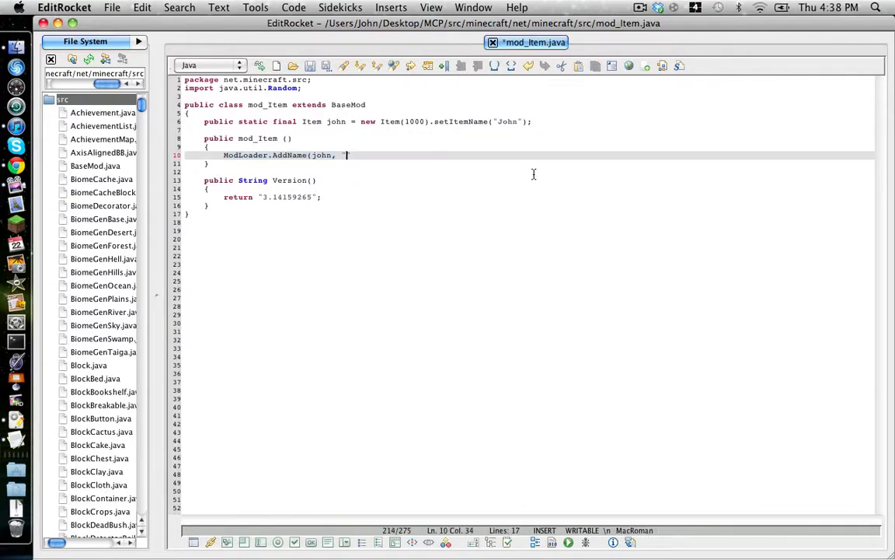
text(John")
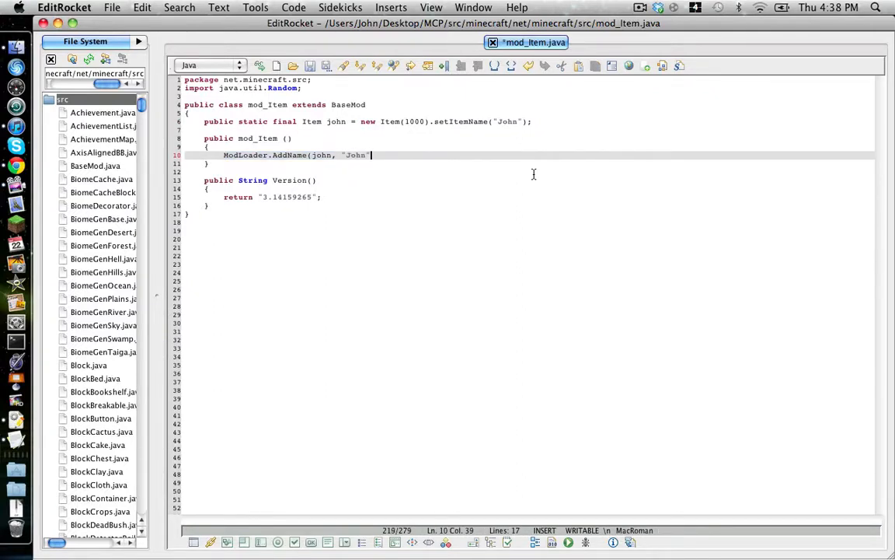
text();)
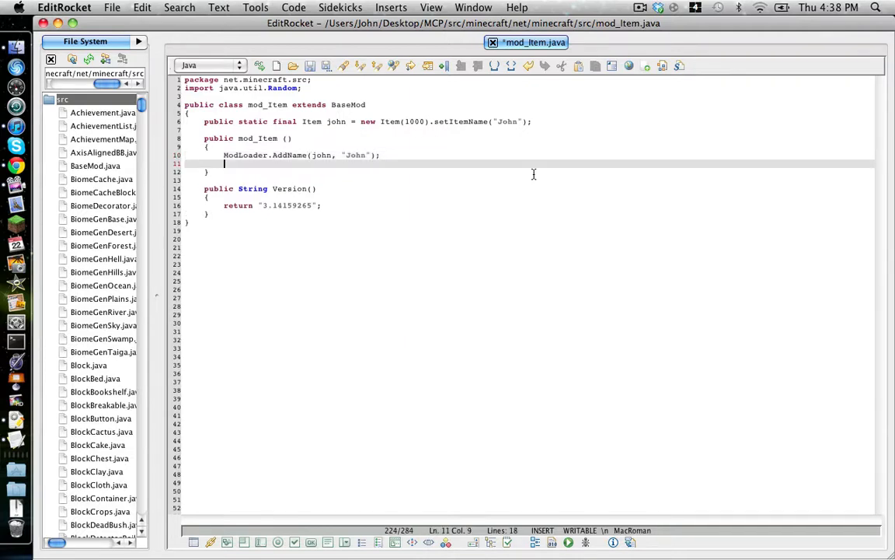
Begin john.iconIndex = ModLoader.addOverride("/gui/items.png" on a new constructor line.
text(john)
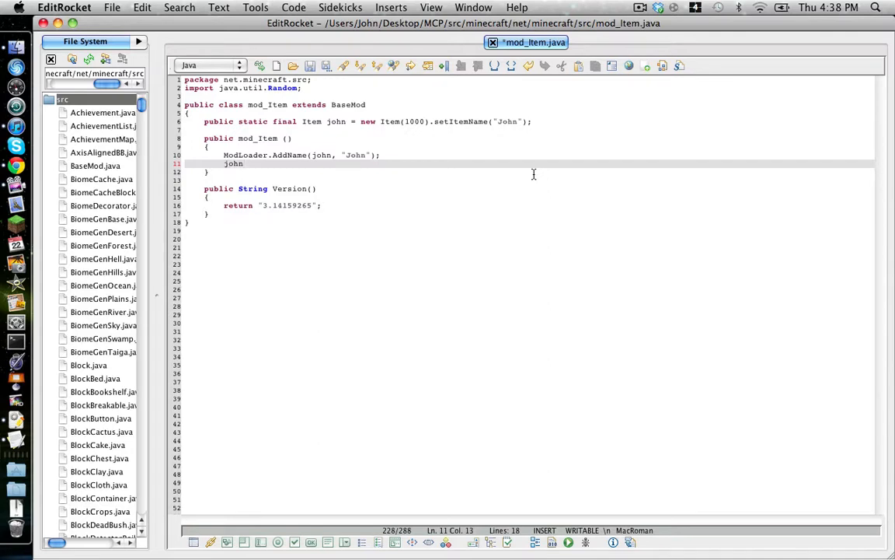
text(.)
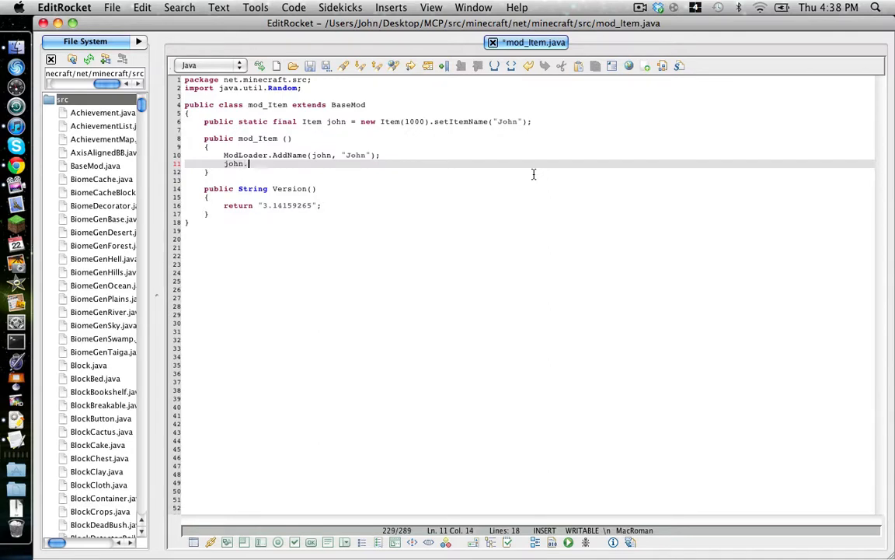
text(iconIndex =)
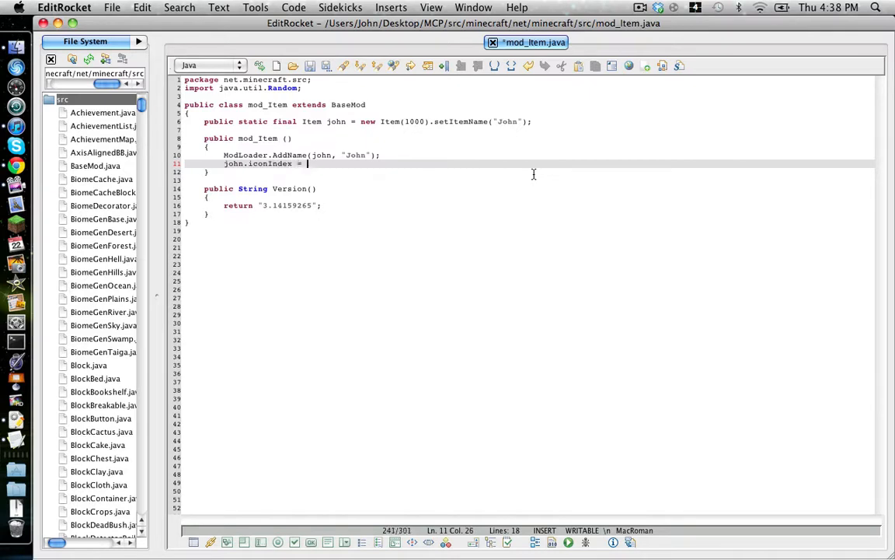
text(Modl)
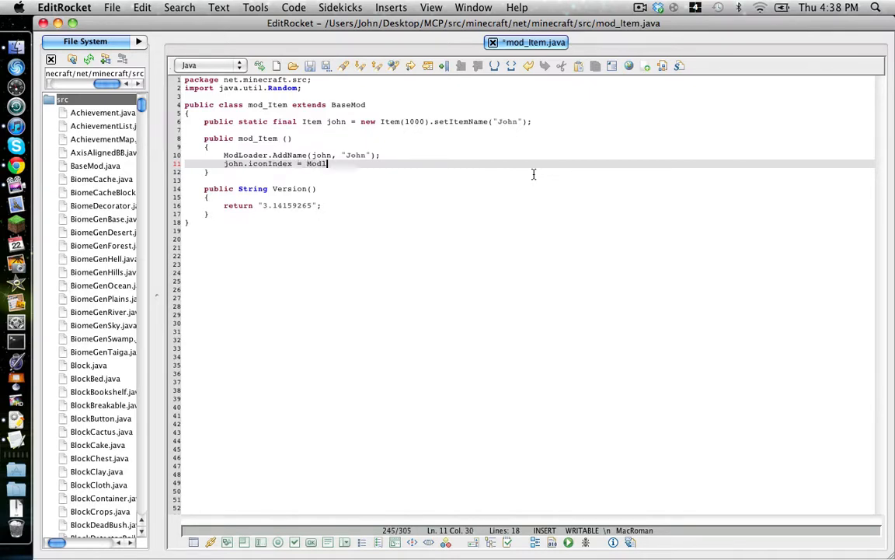
text(oa)
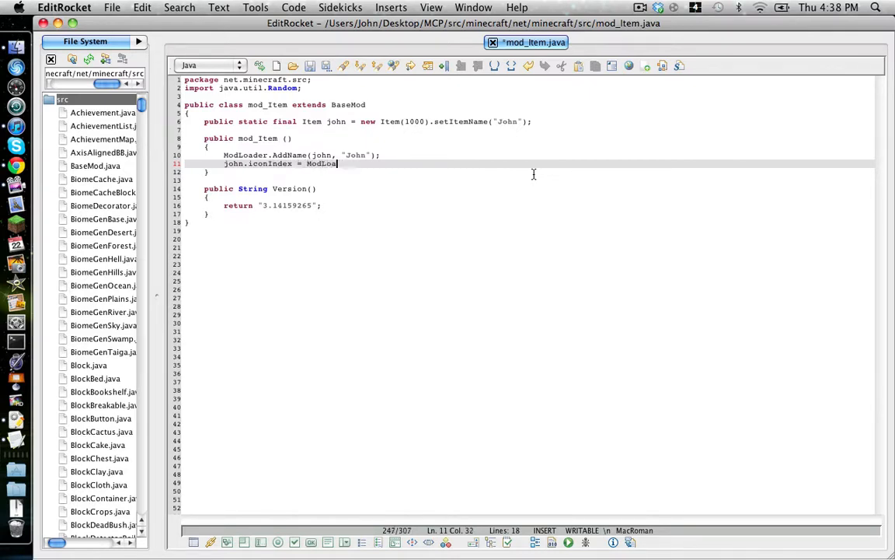
text(der.add)
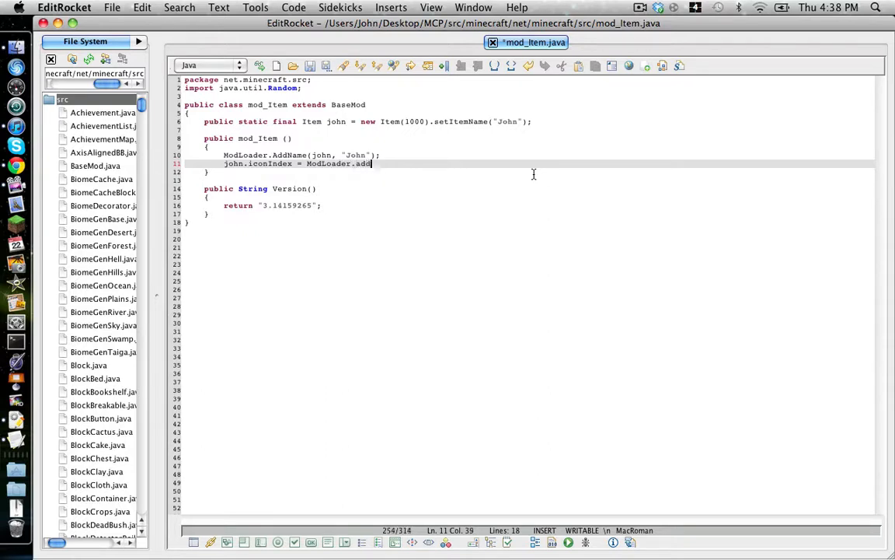
text(Override)
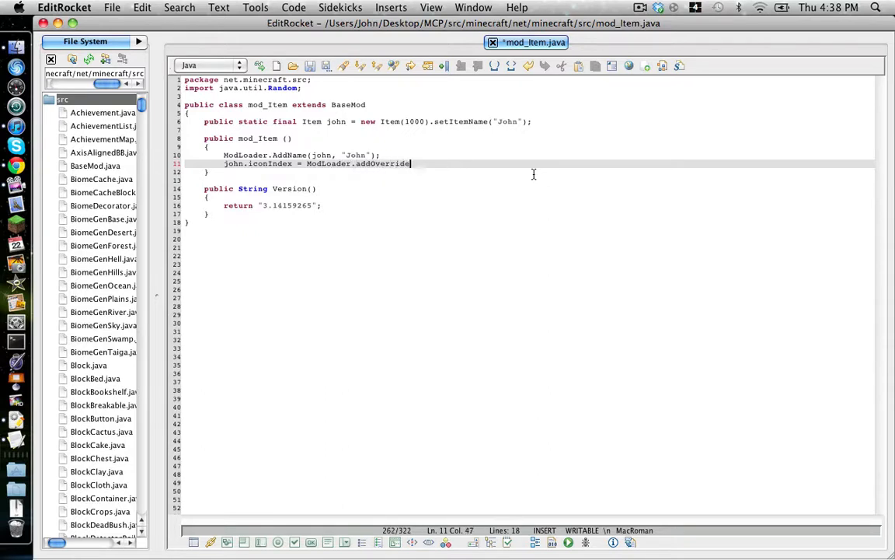
text(()
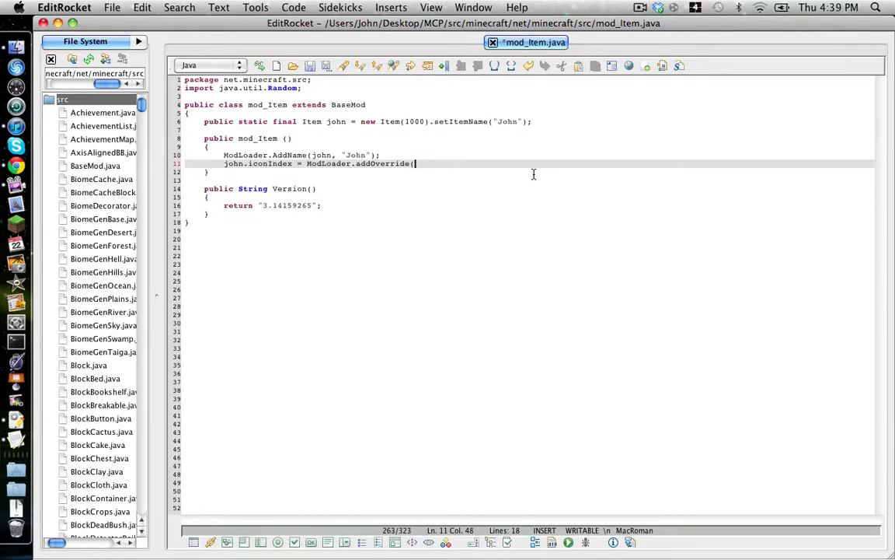
text("/)
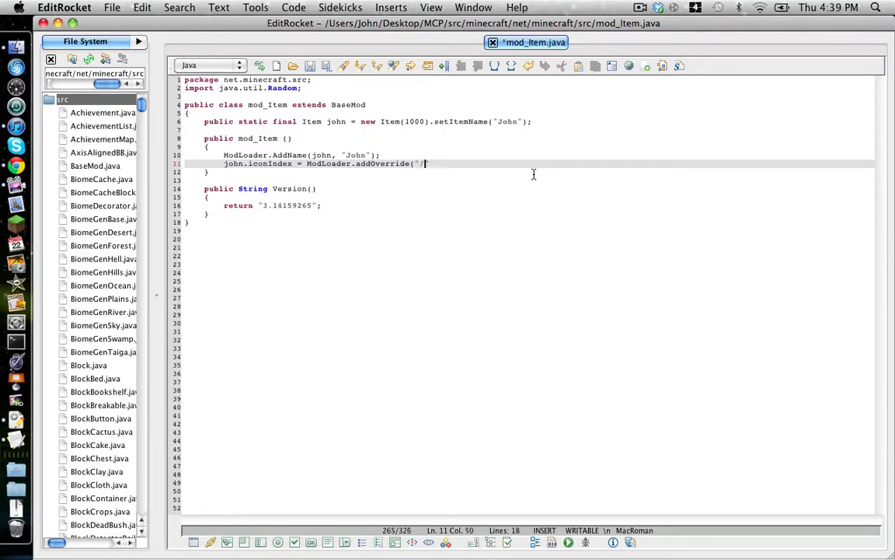
text(gui/item)
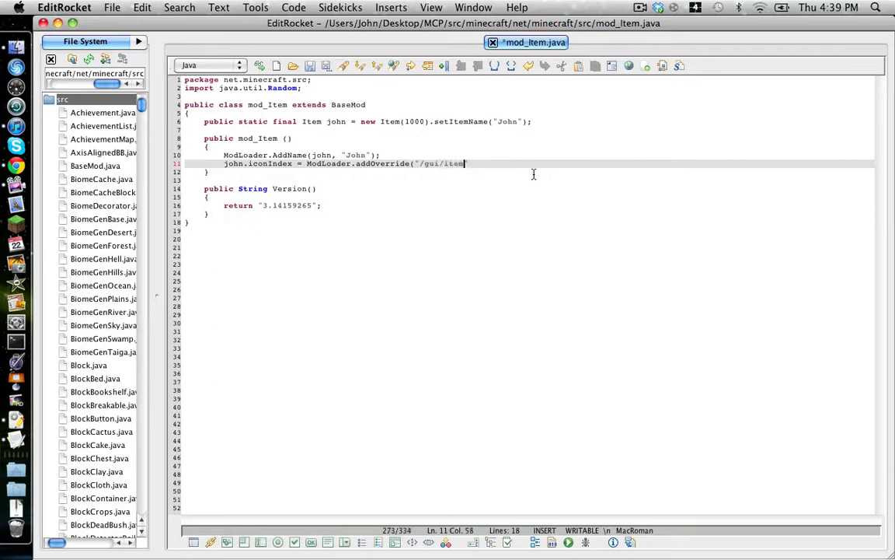
text(s.png)
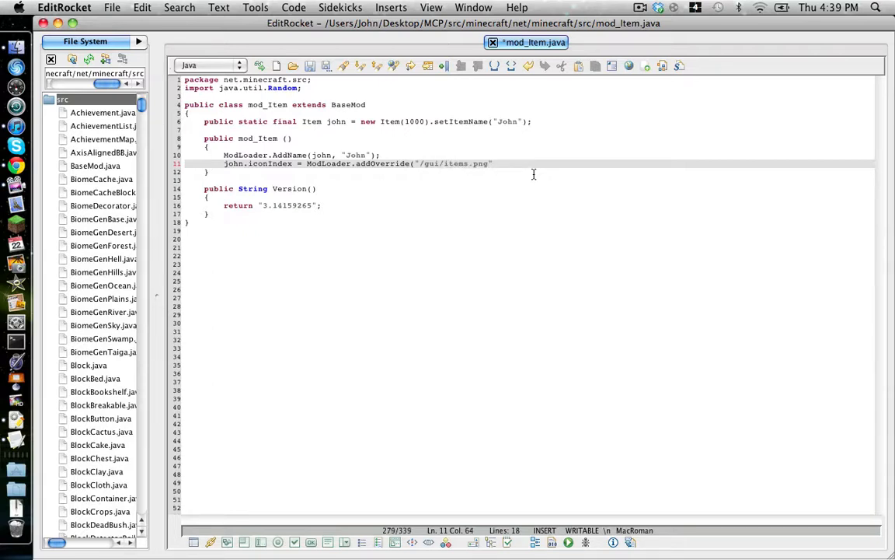
Complete the override with the texture path "/john.png", correcting the mistyped path.
text(, "")
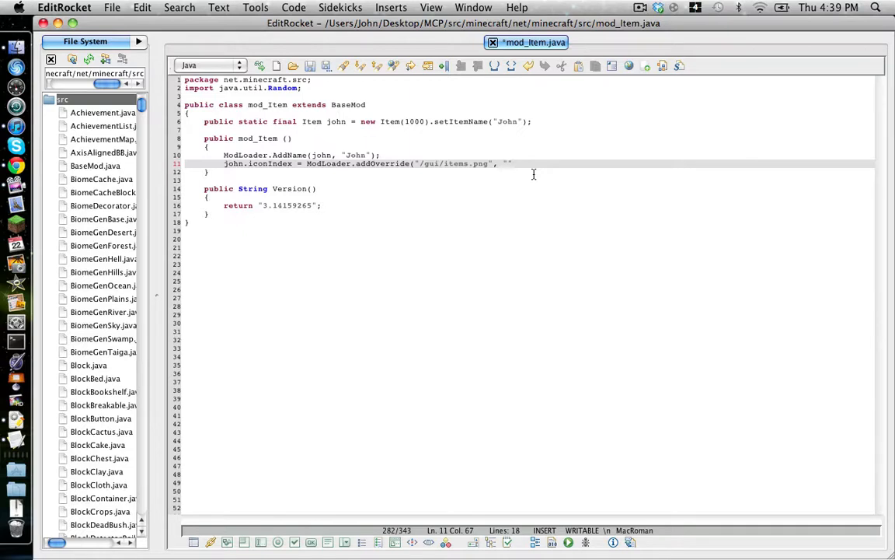
text(/)
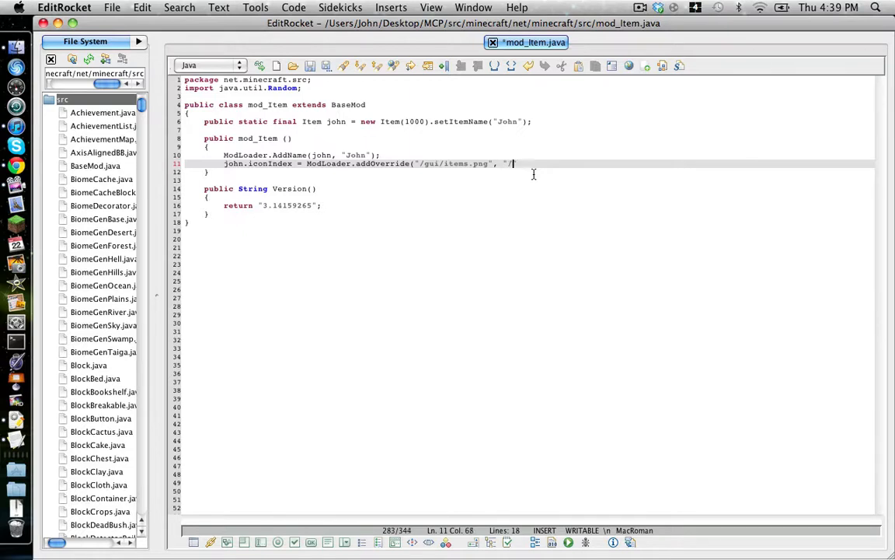
key(Backspace)
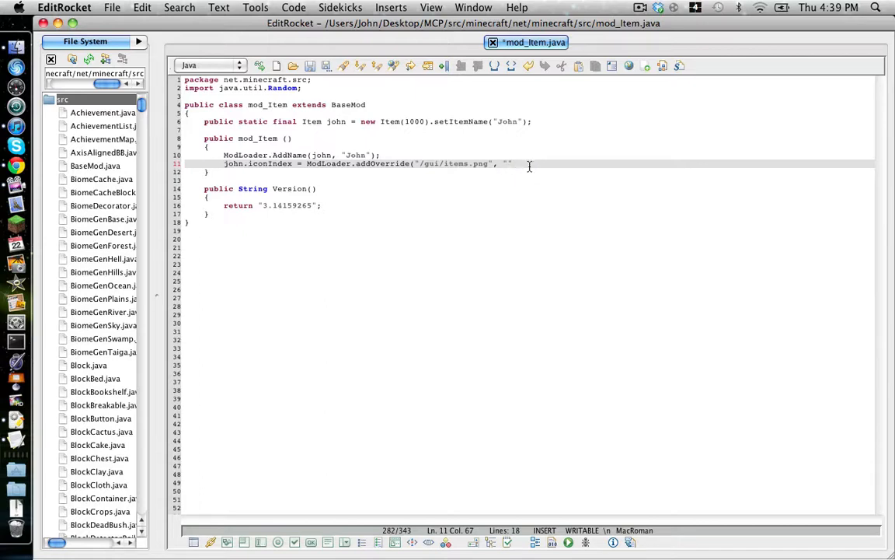
mouse_move(562, 188)
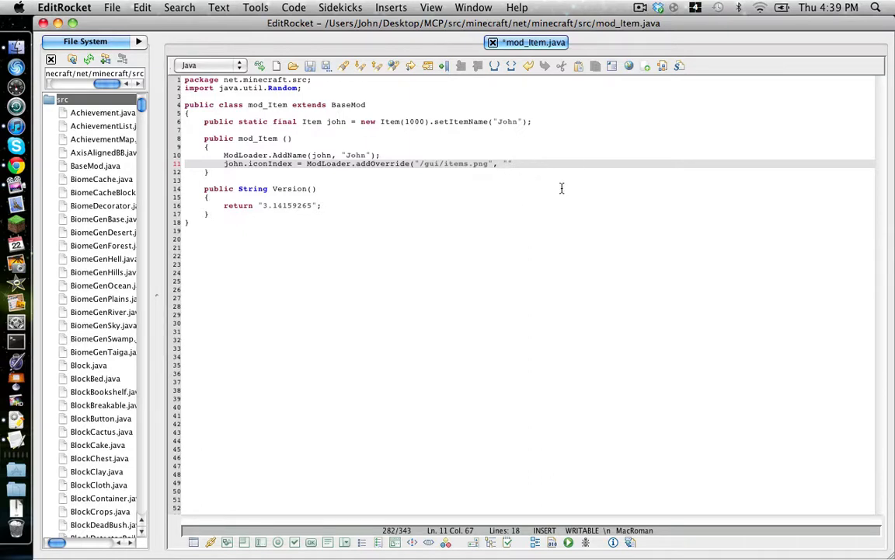
mouse_move(650, 267)
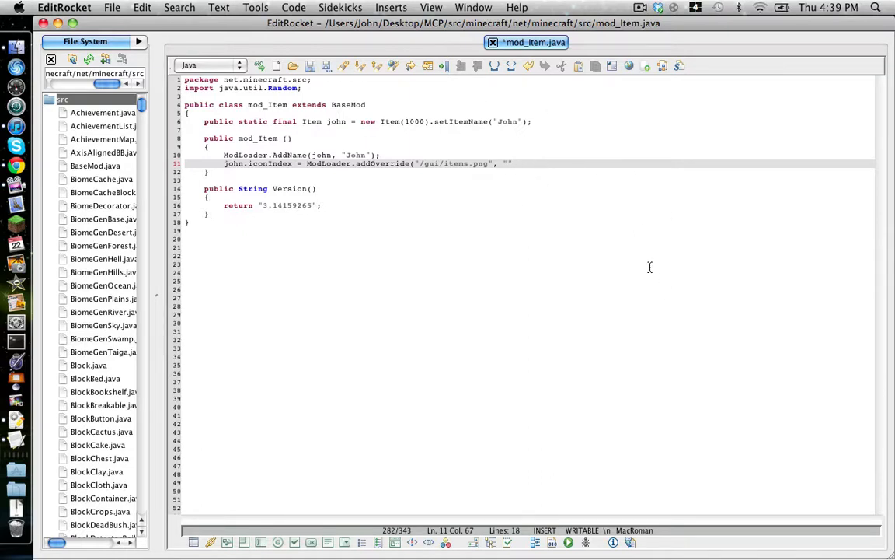
text(/)
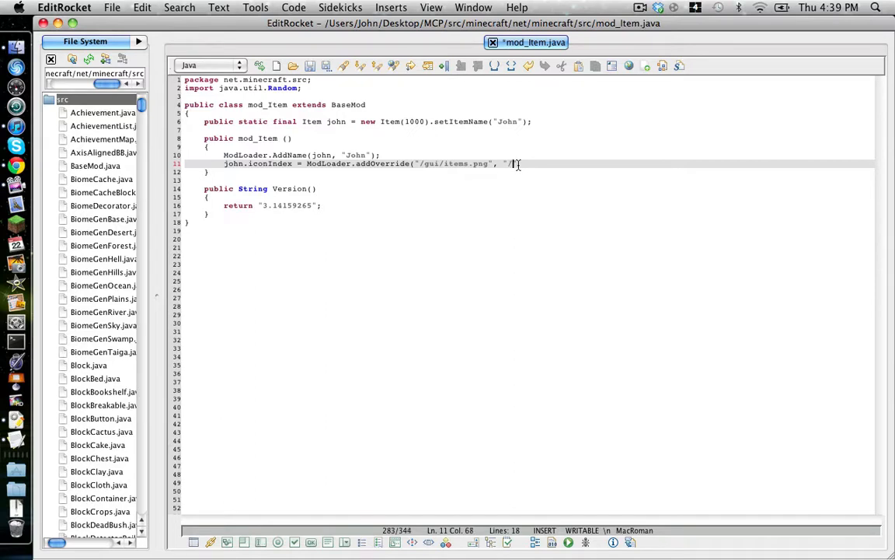
text(john:)
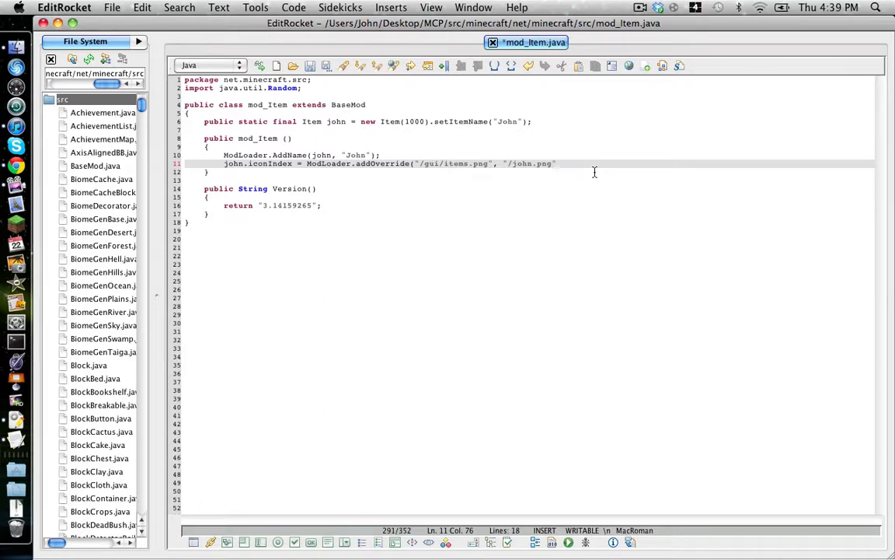
key(Backspace)
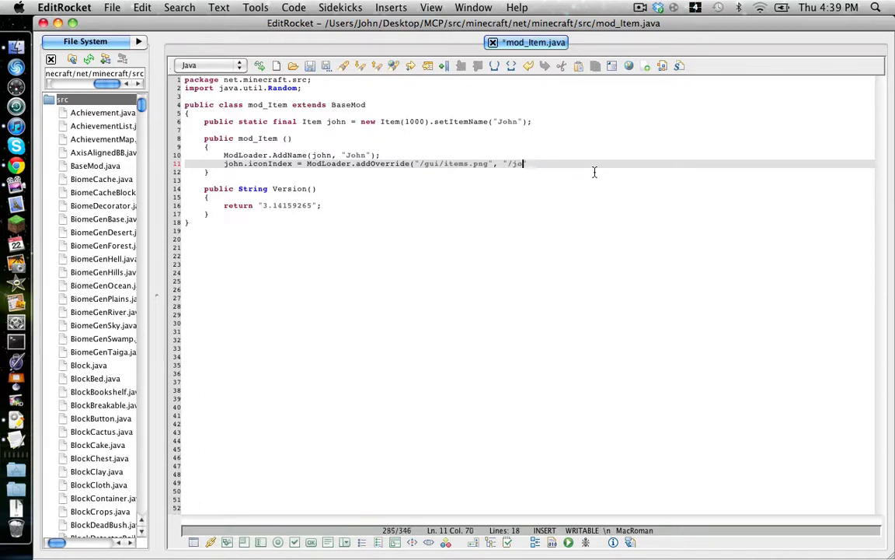
key(BackSpace)
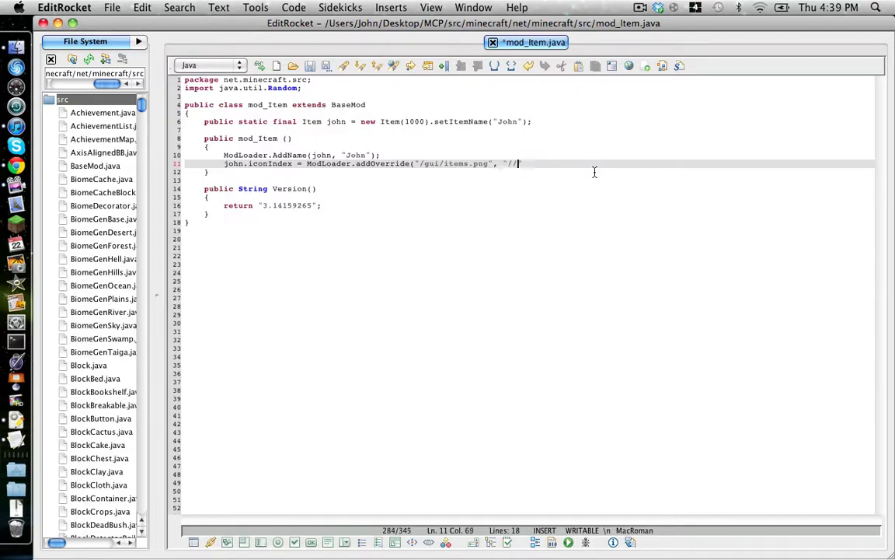
key(Backspace)
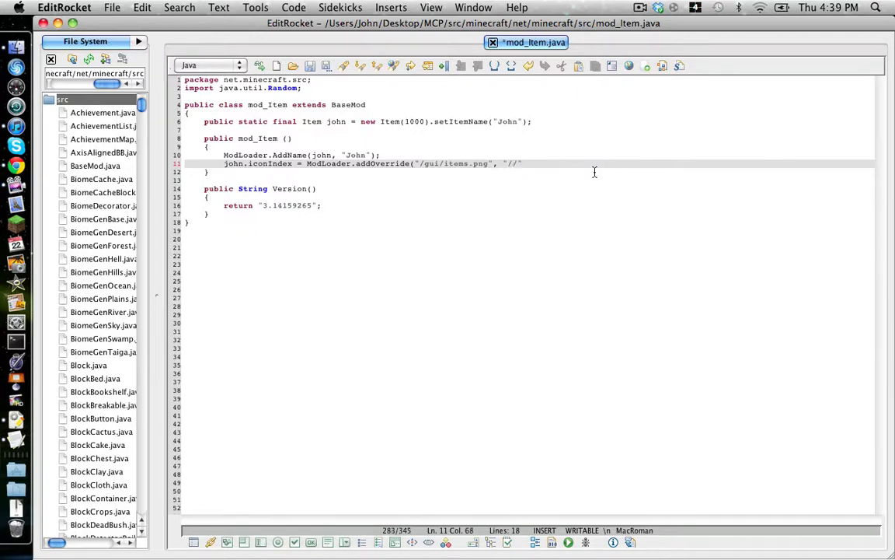
text(folder/)
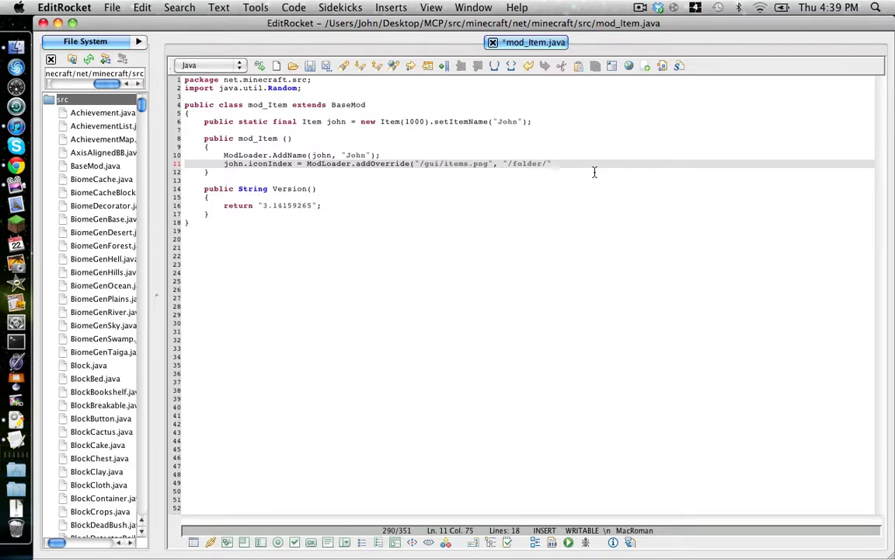
text(john.)
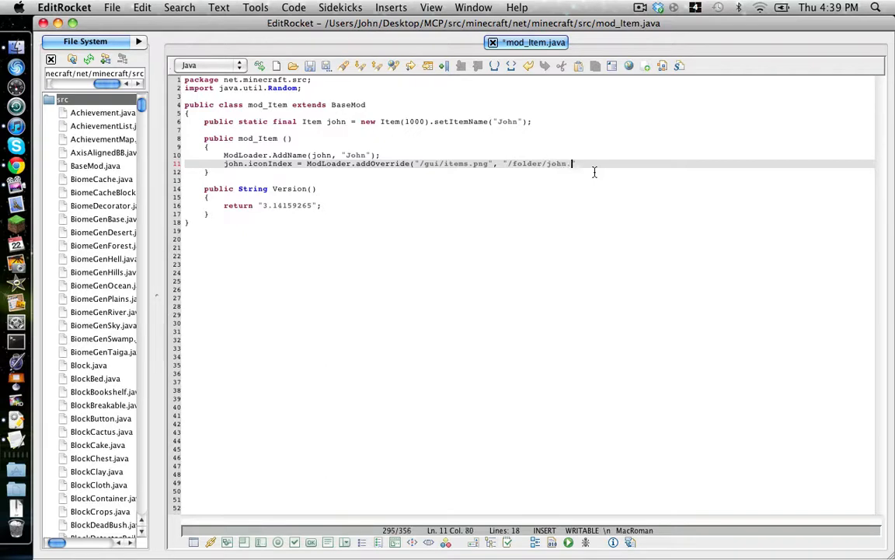
text(pn)
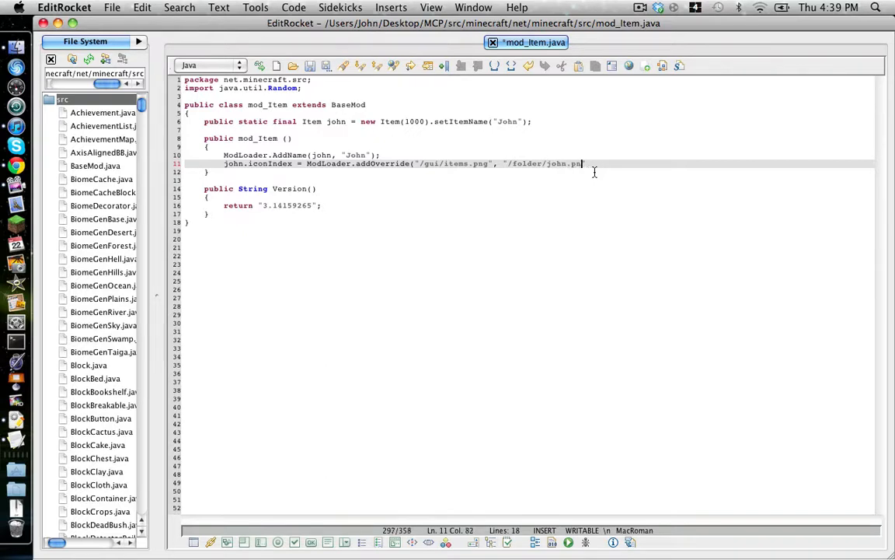
key(Backspace)
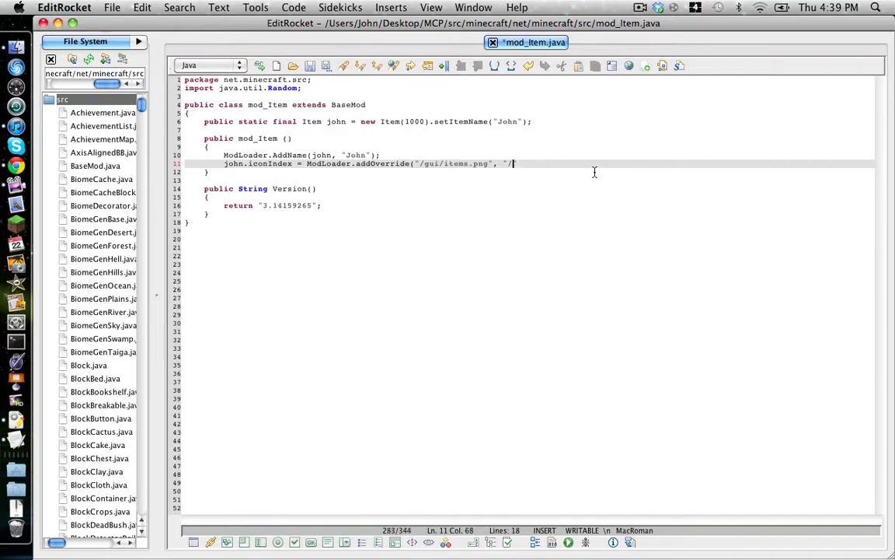
text(john)
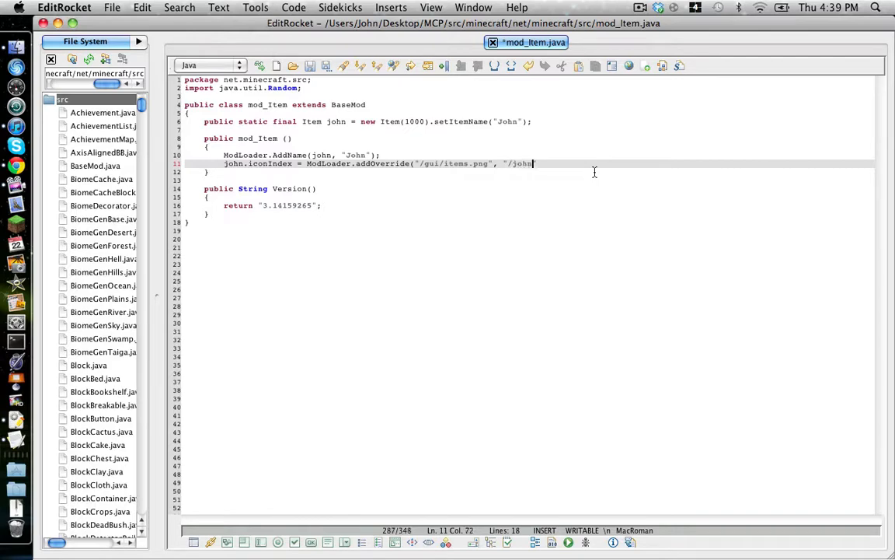
text(.png");)
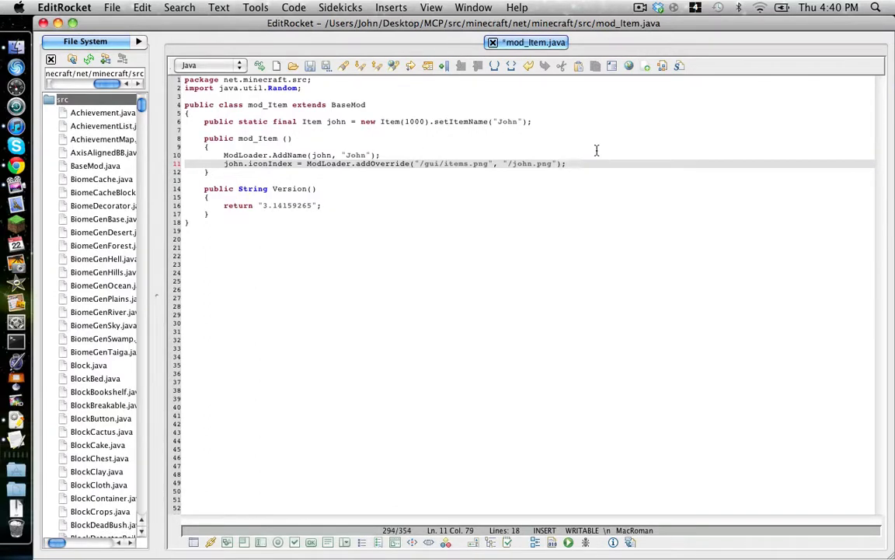
Begin ModLoader.AddRecipe(new ItemStack(mod_Item.john, 1) on a new line.
key(Return)
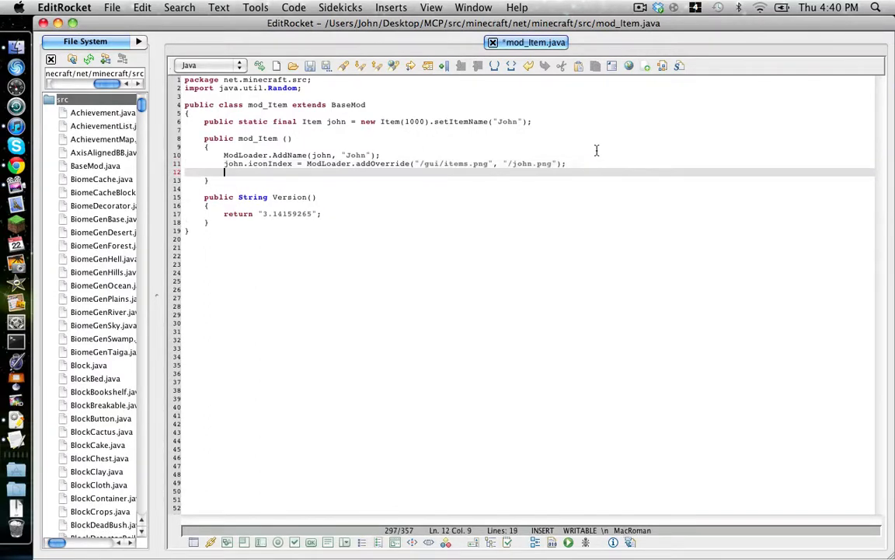
text(M)
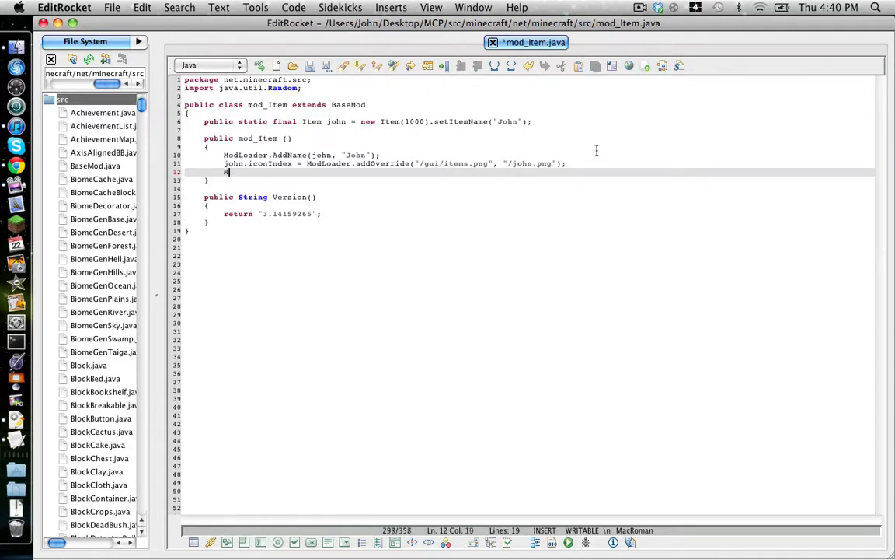
text(ModLoader.Add)
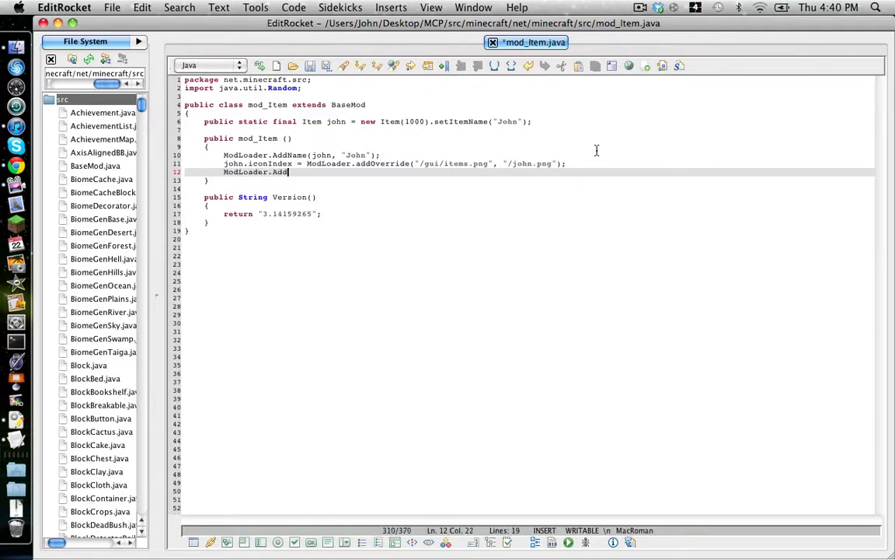
text(Recipe)
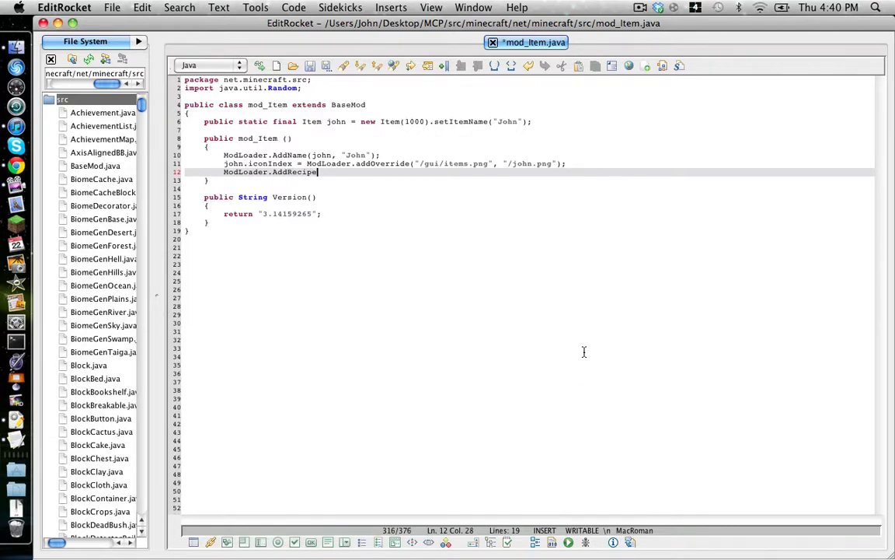
mouse_move(578, 348)
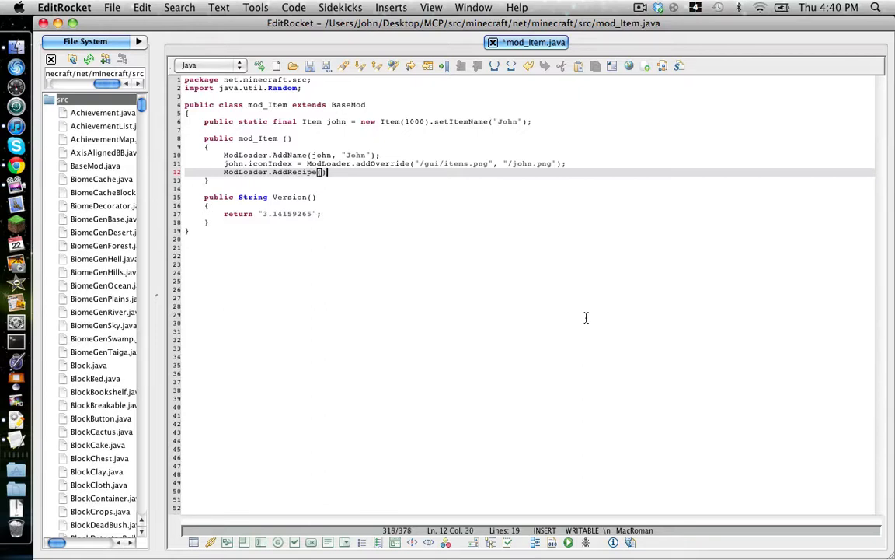
text((new I)
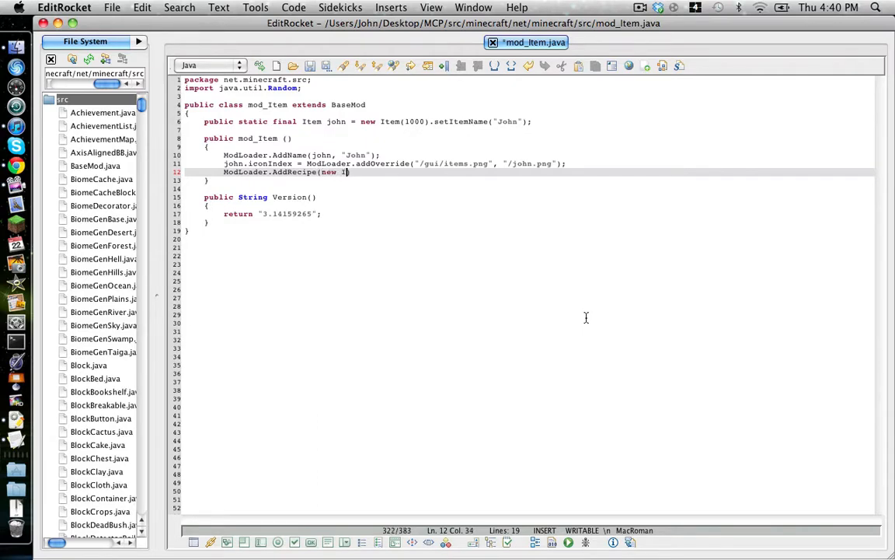
text(temStack)
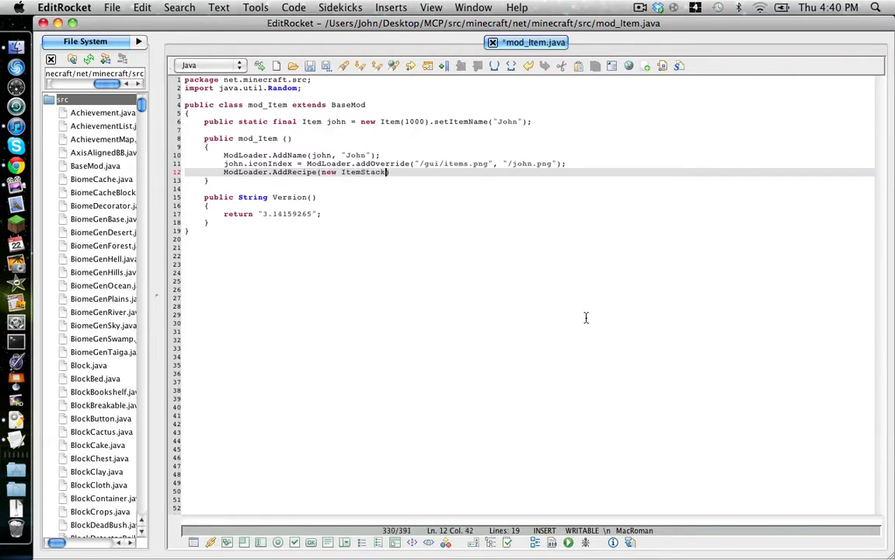
text(()
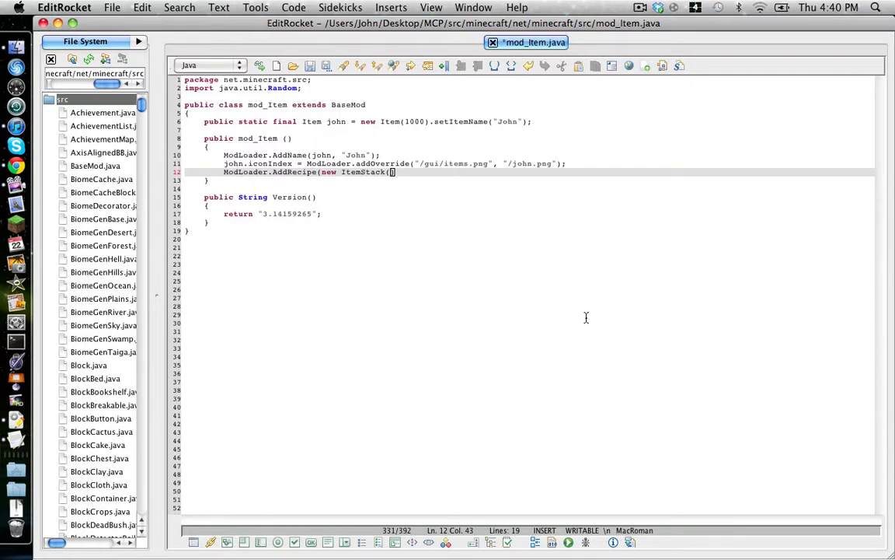
text(mod)
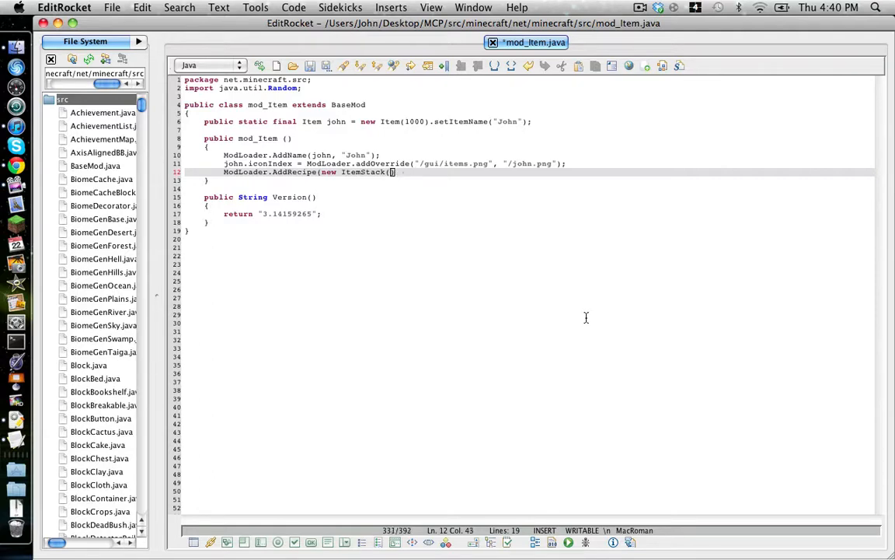
key(Backspace)
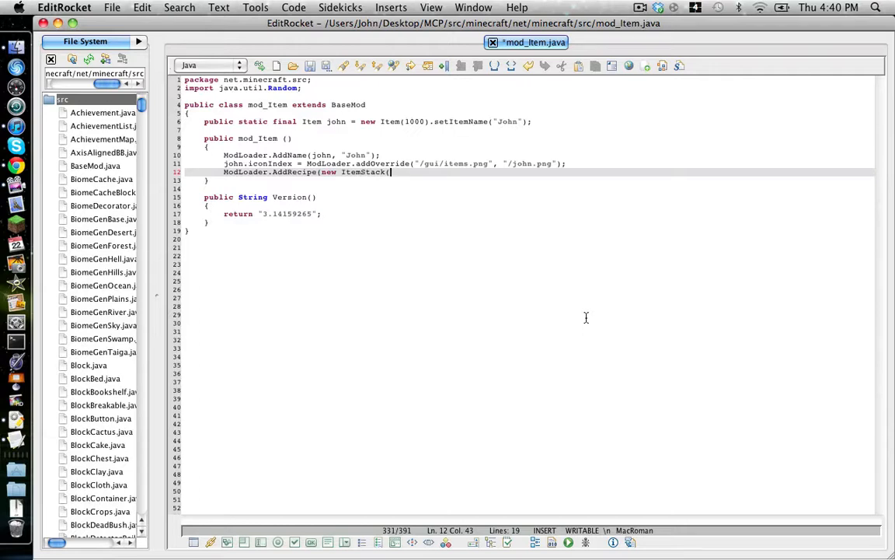
text(mod_)
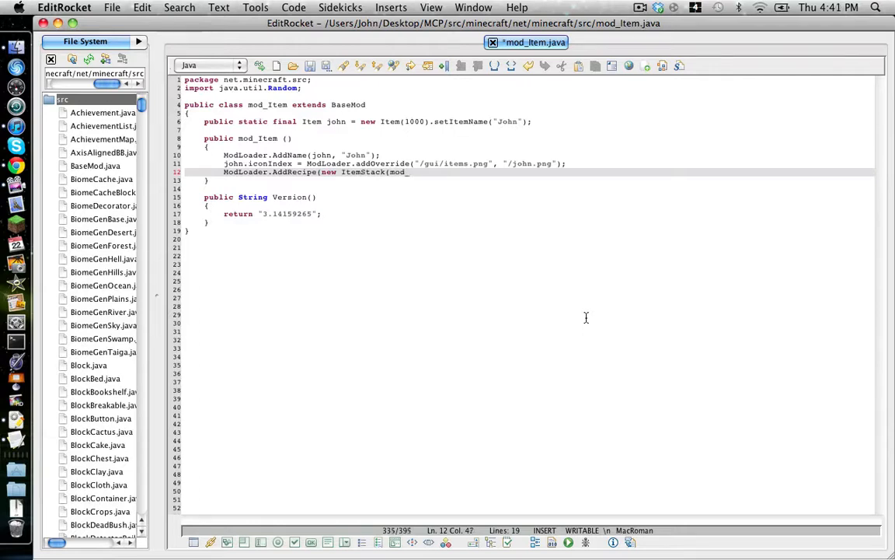
text(Item.)
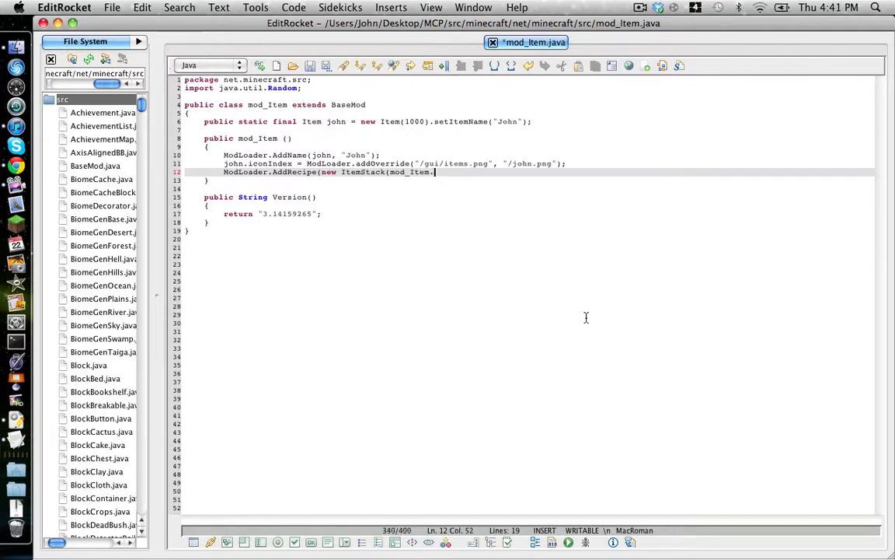
mouse_move(343, 127)
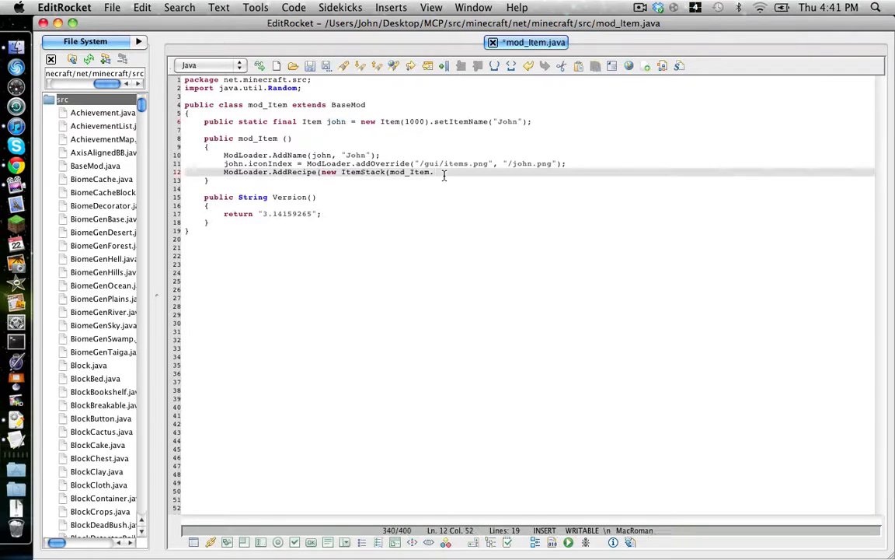
text(john)
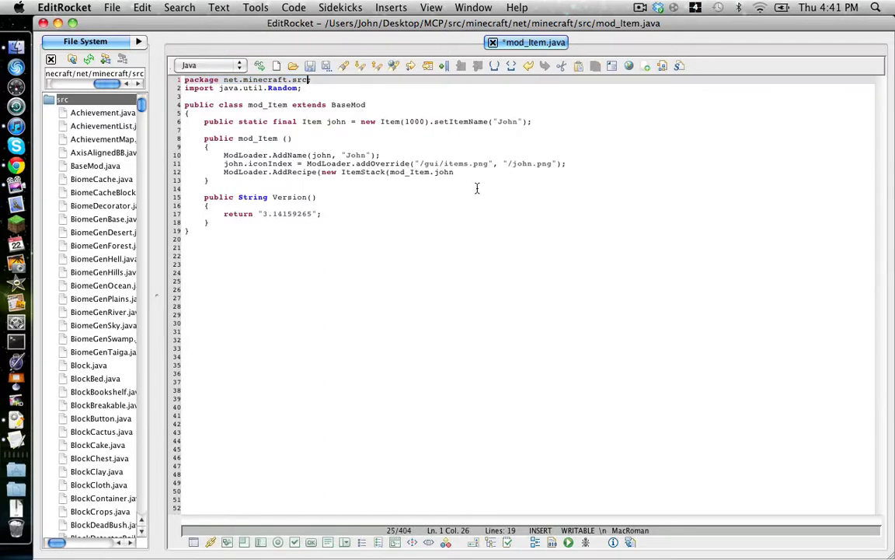
mouse_move(469, 184)
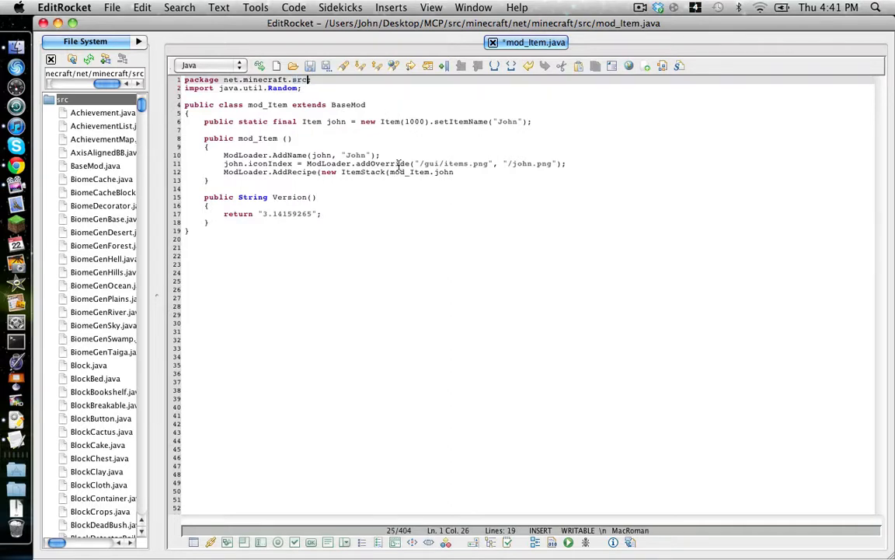
double_click(410, 171)
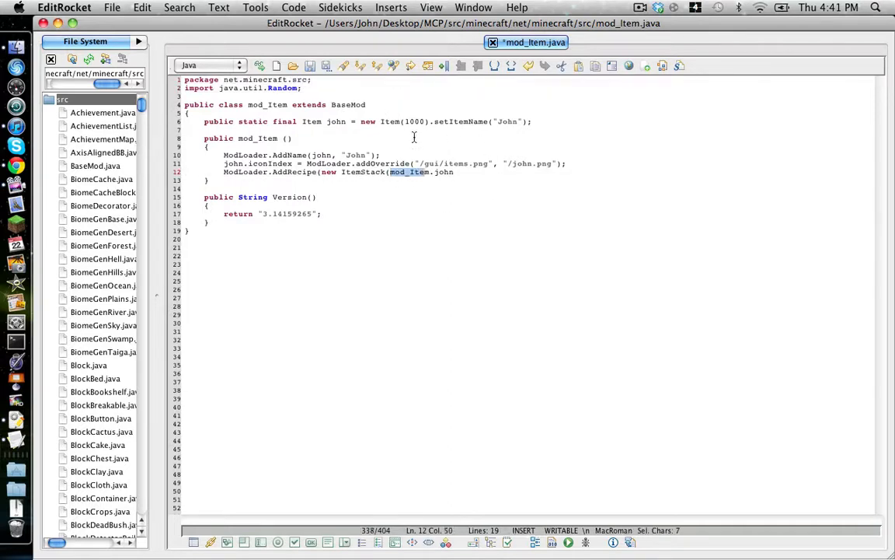
double_click(336, 121)
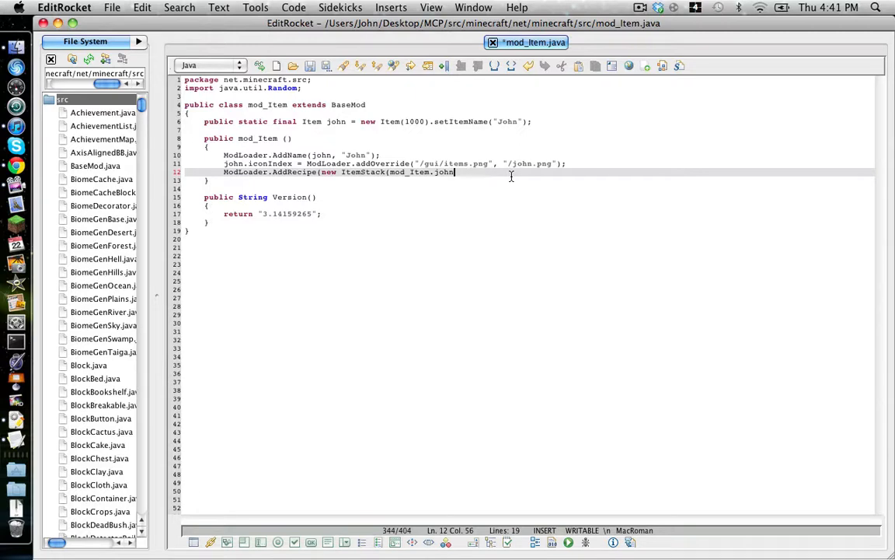
text(,)
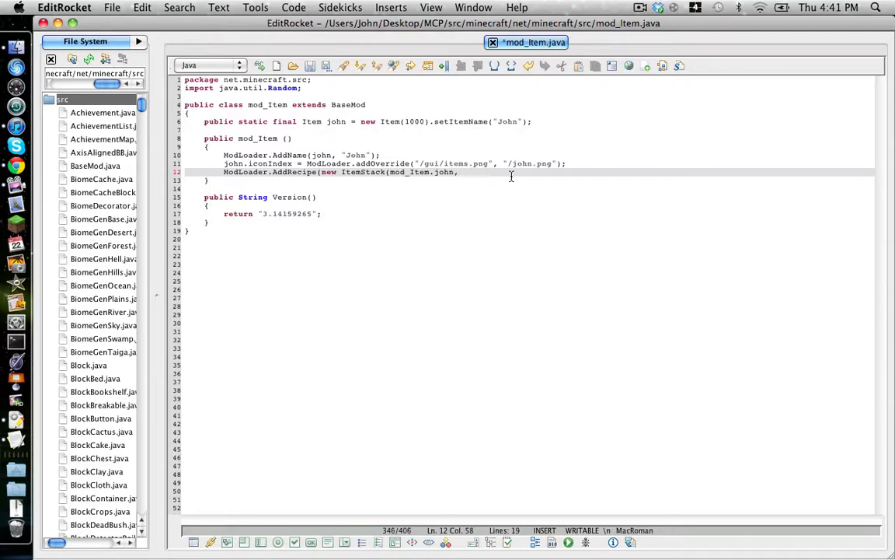
text(1)
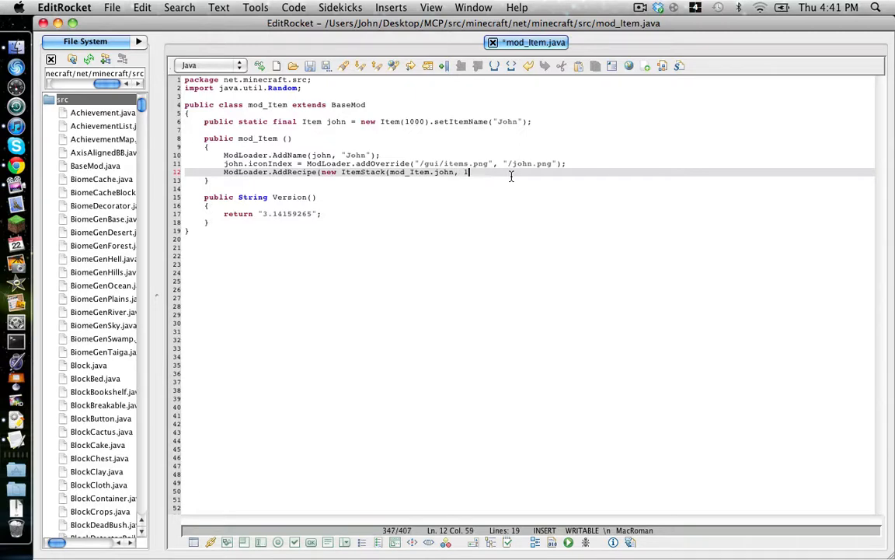
text(), new O)
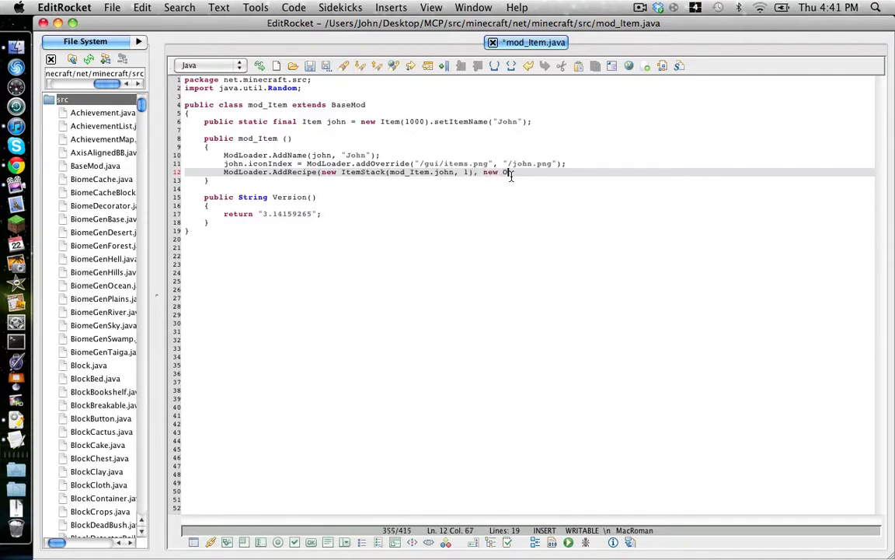
Add the recipe pattern new Object[]{"#", Character.valueOf('#'), Block.dirt}.
text(bject []()
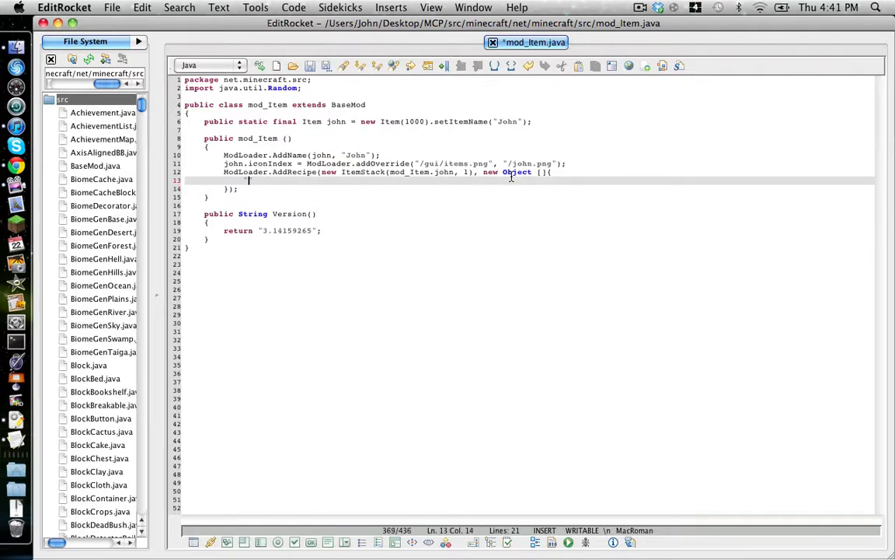
text("#",)
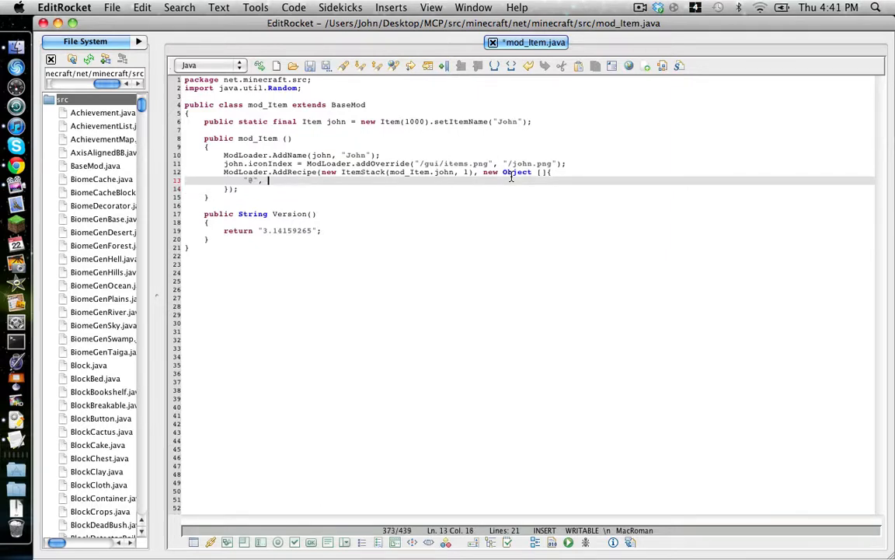
text(Character.valueO)
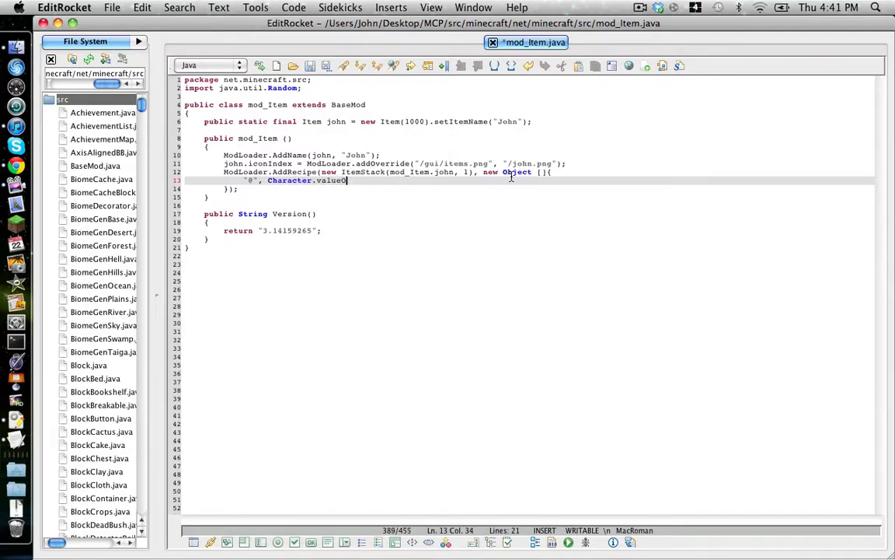
text(f('@'), Block)
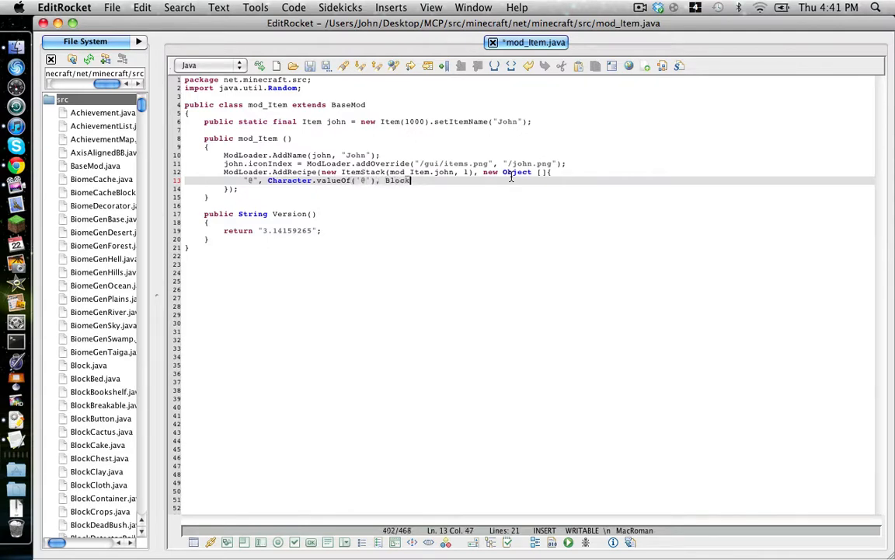
text(.dirt)
text(ItemJohn)
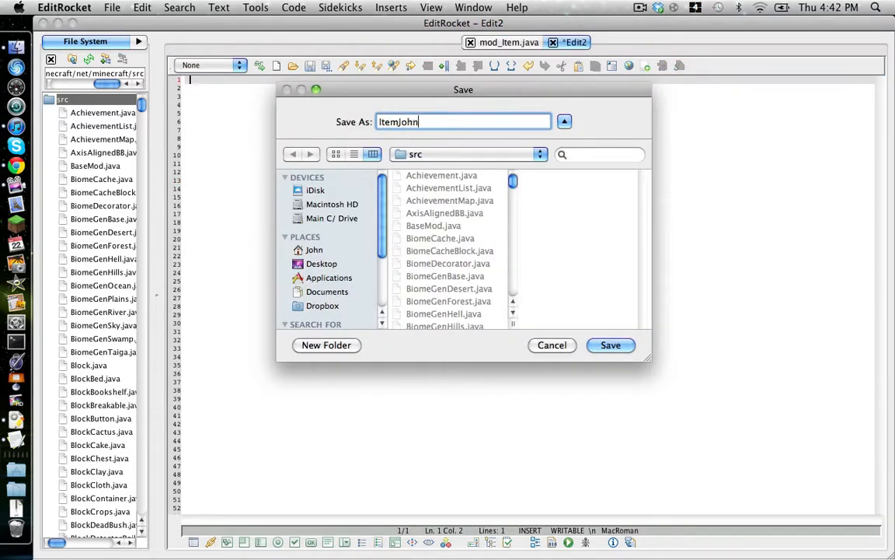
Save the second file as ItemJohn.java in the src folder.
text(.java)
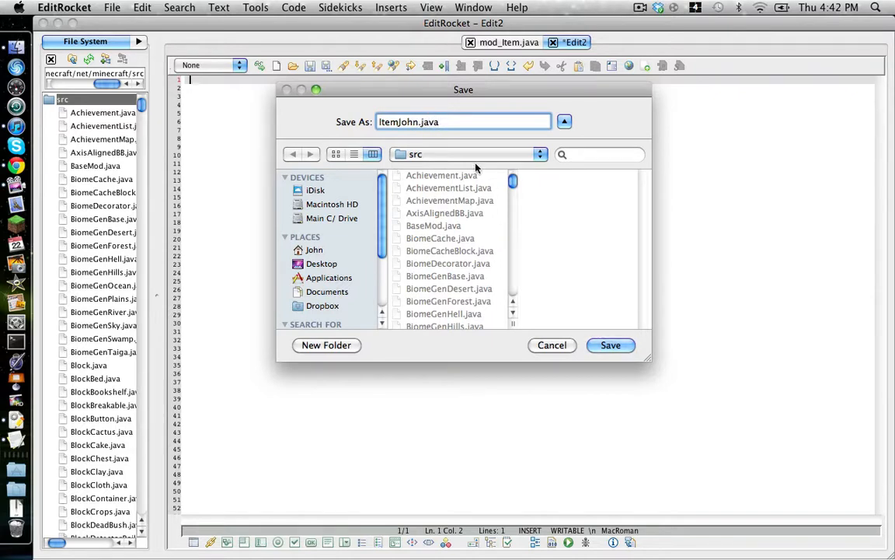
click(552, 345)
text(package net.mine)
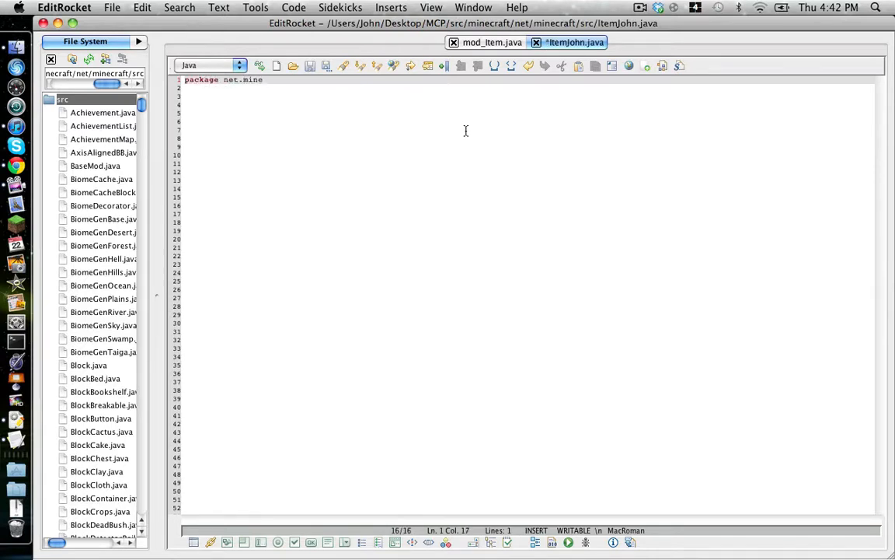
Declare package net.minecraft.src; and public class ItemJohn extends Item {.
text(craft.src)
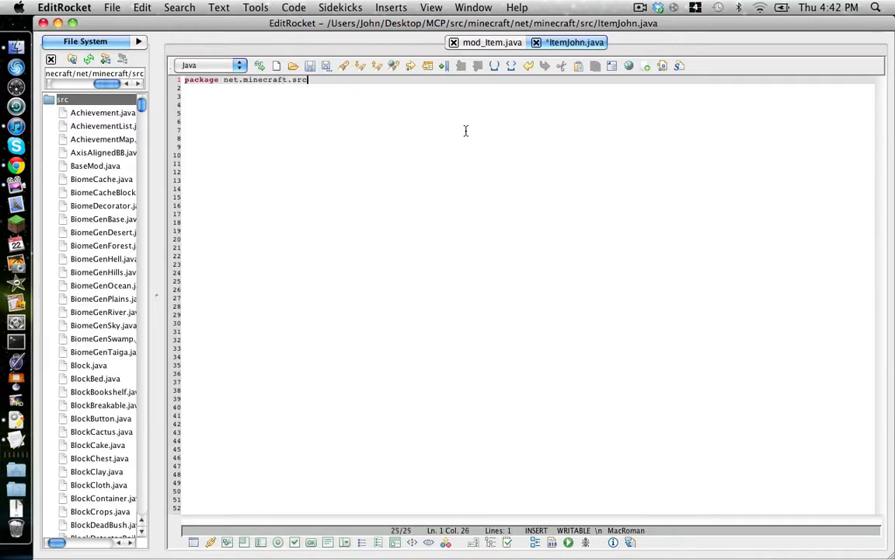
text(;)
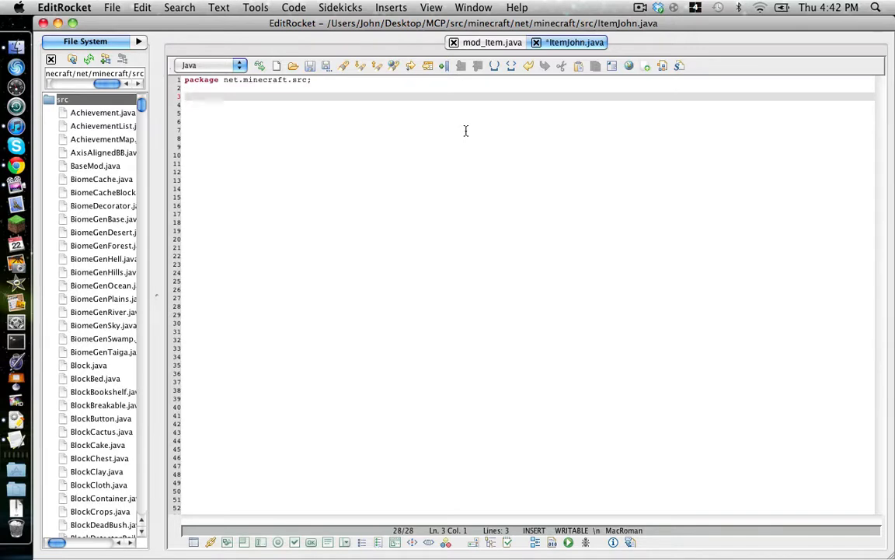
text(public)
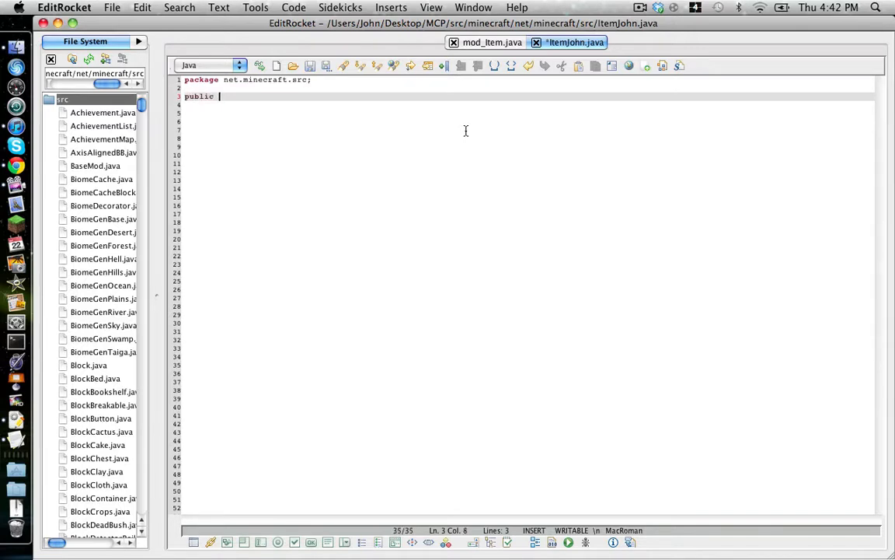
text(class I)
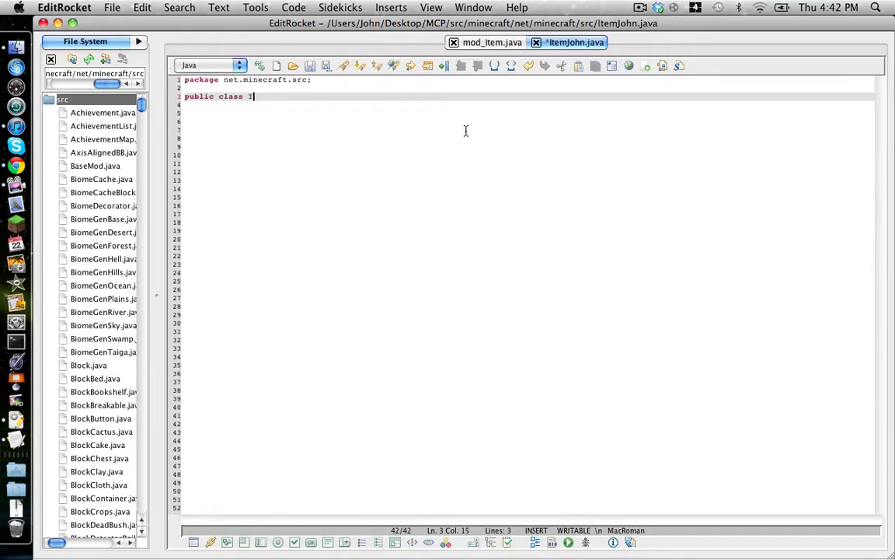
text(temJohn e)
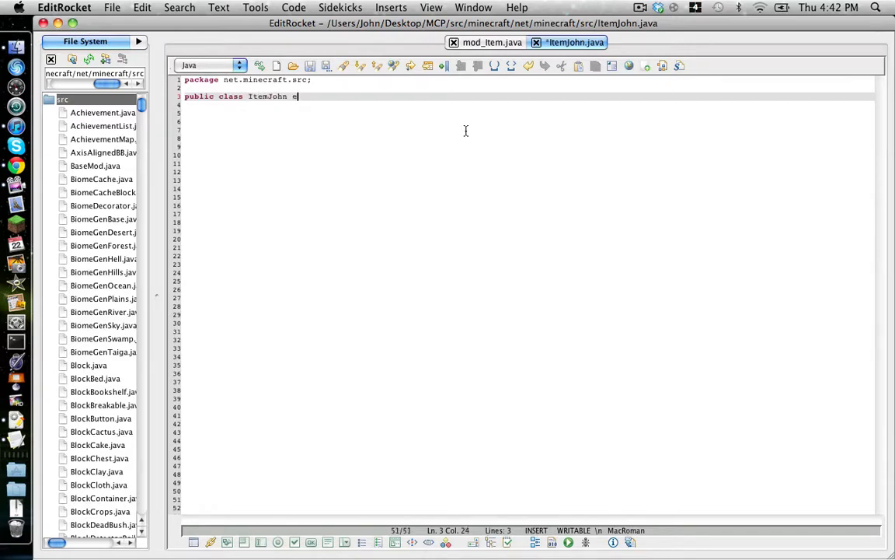
text(xtends Item)
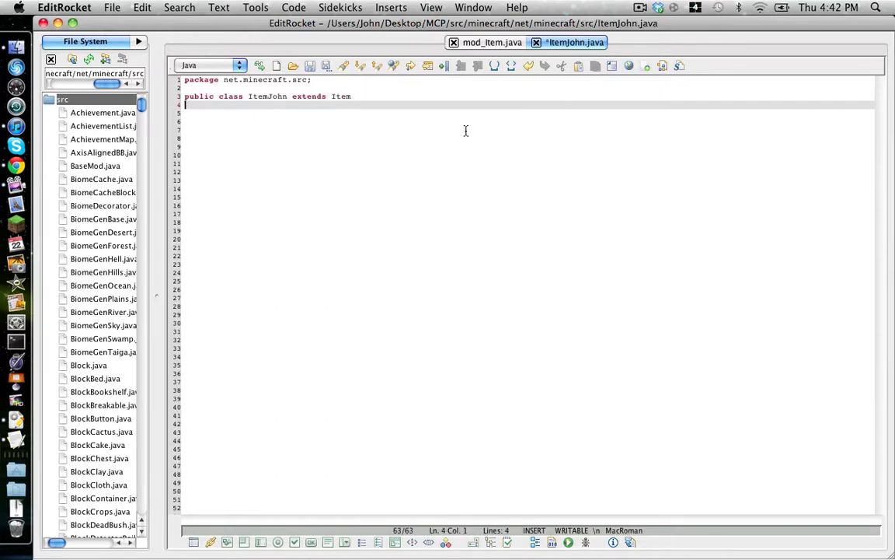
text({)
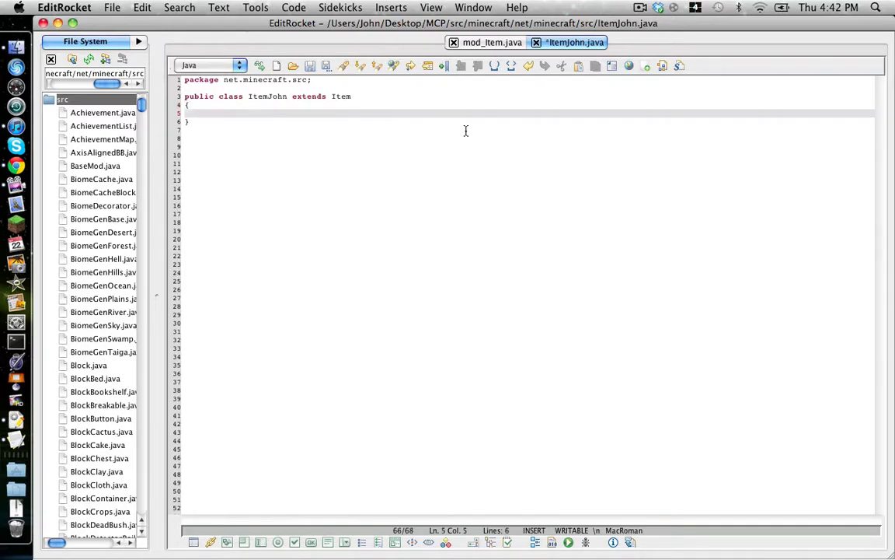
Add the constructor signature public ItemJohn(int i).
text(oub)
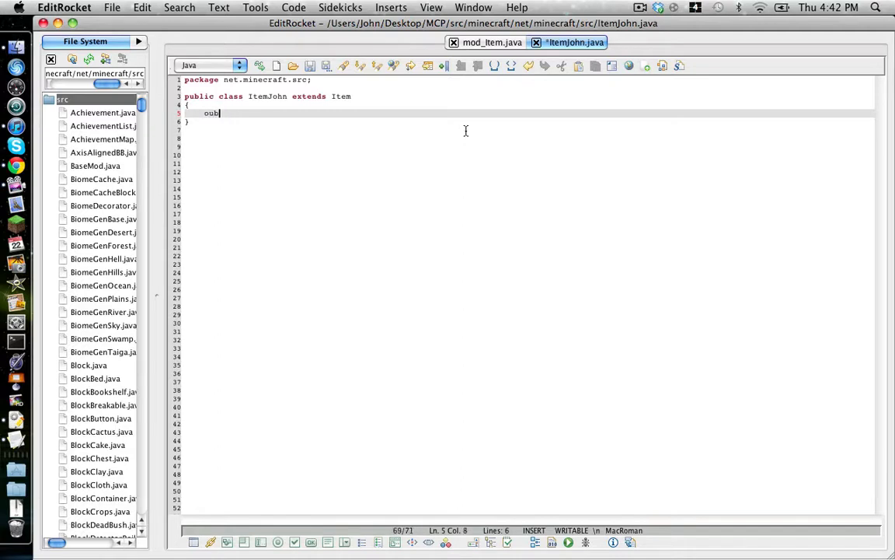
text(public)
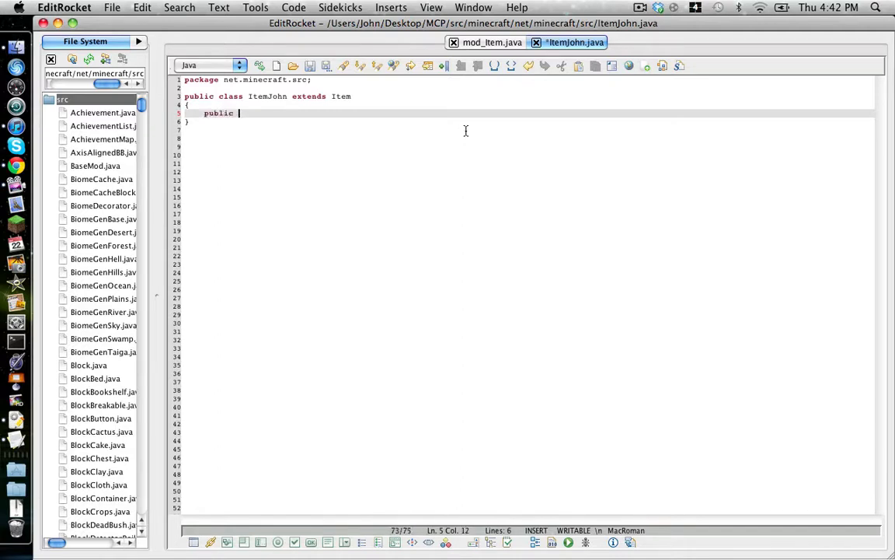
text(Item)
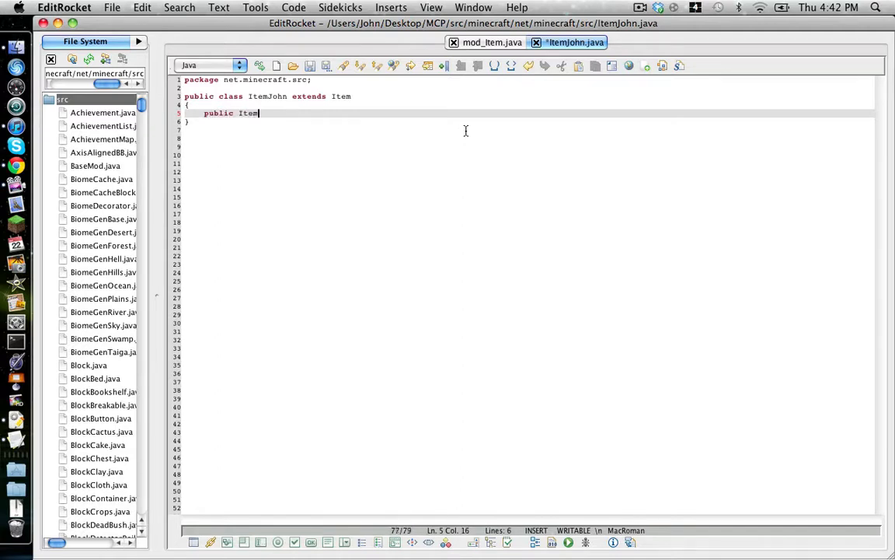
text(John)
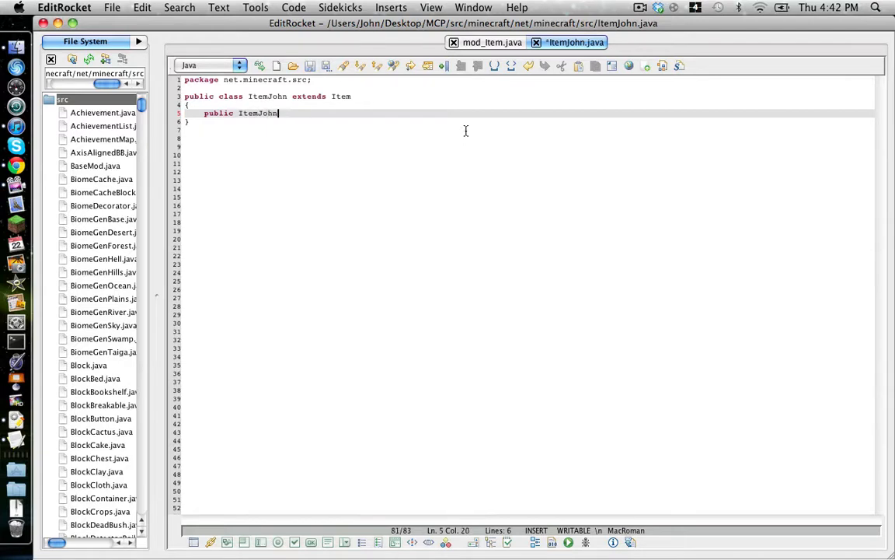
text((int)
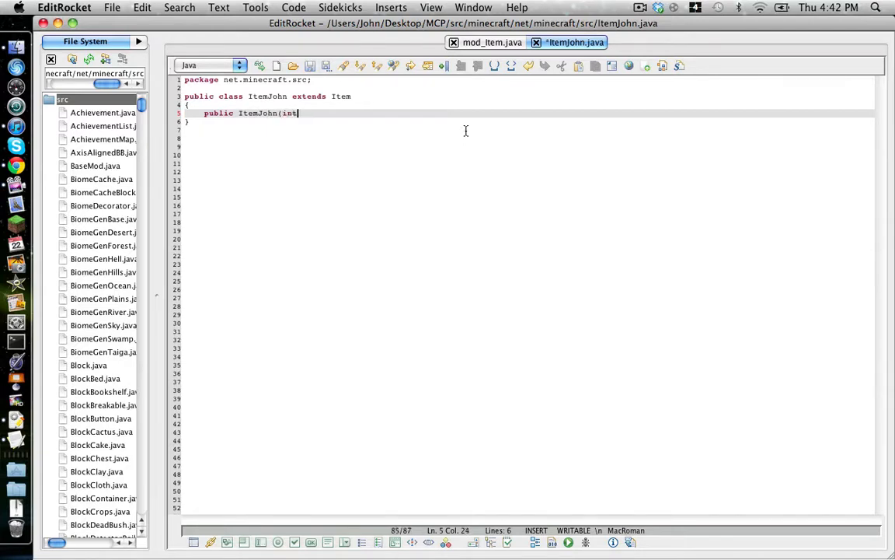
text(i))
text({)
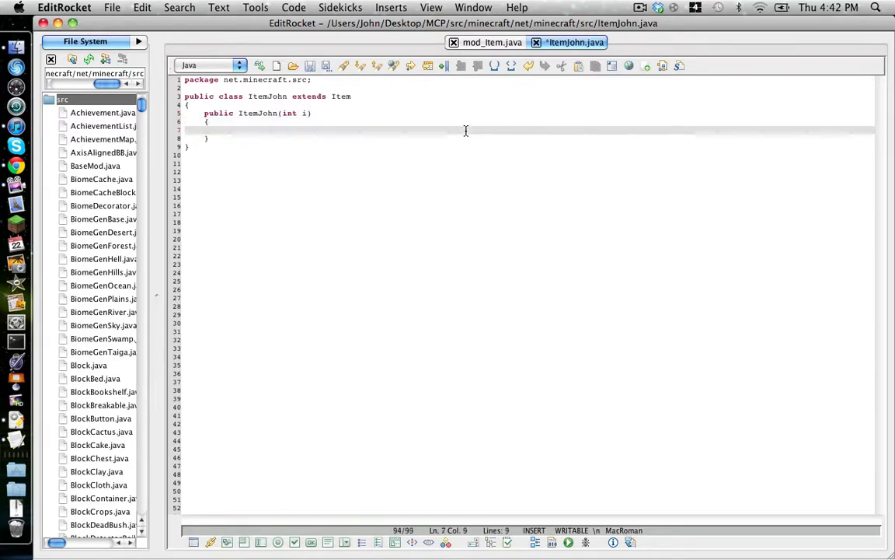
Make the constructor call super(i); and set maxStackSize = 5;, then save ItemJohn.java.
text(super()
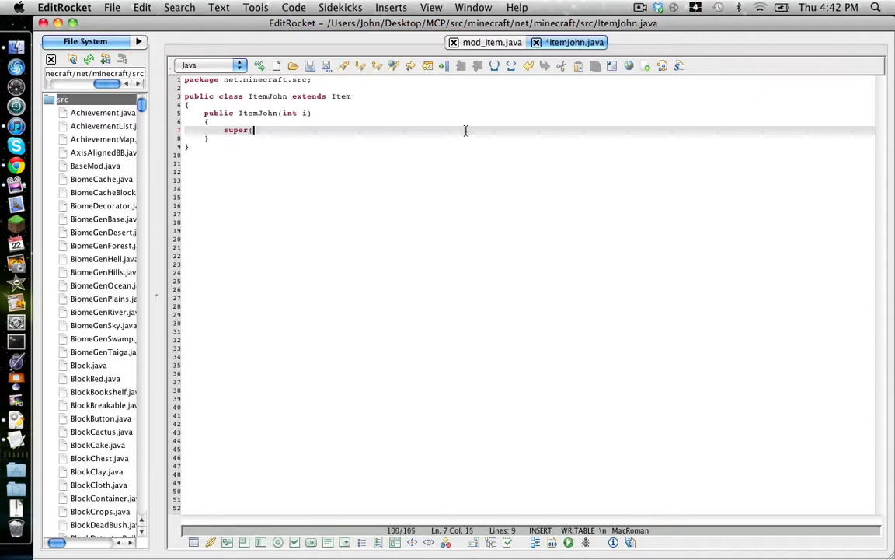
text(i);)
text(max)
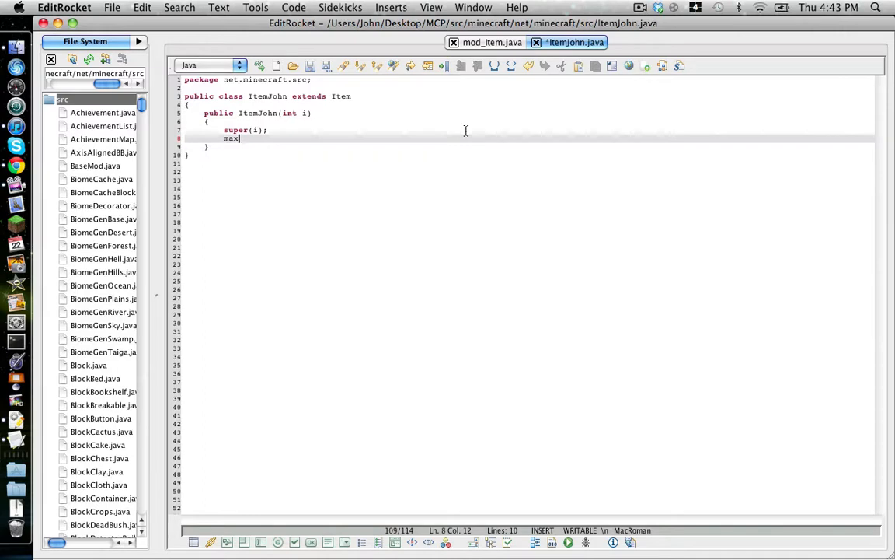
text(StackSize)
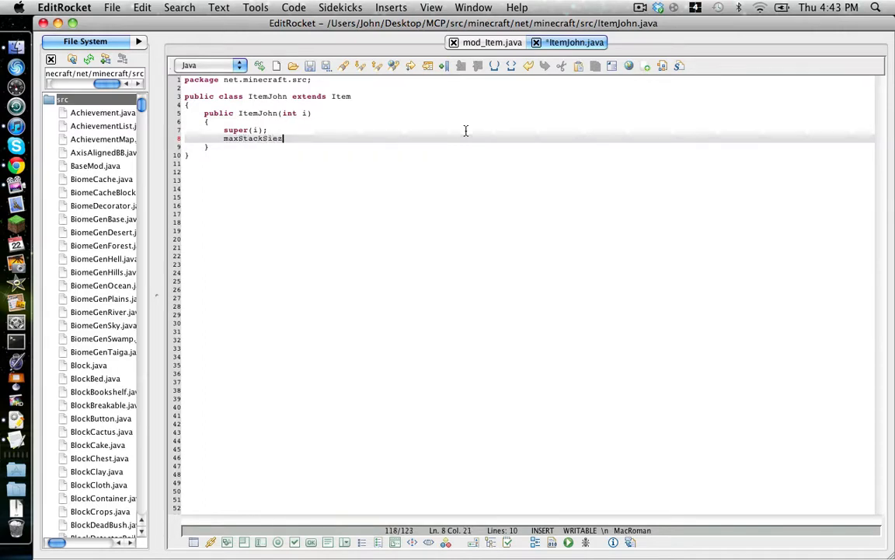
key(Backspace)
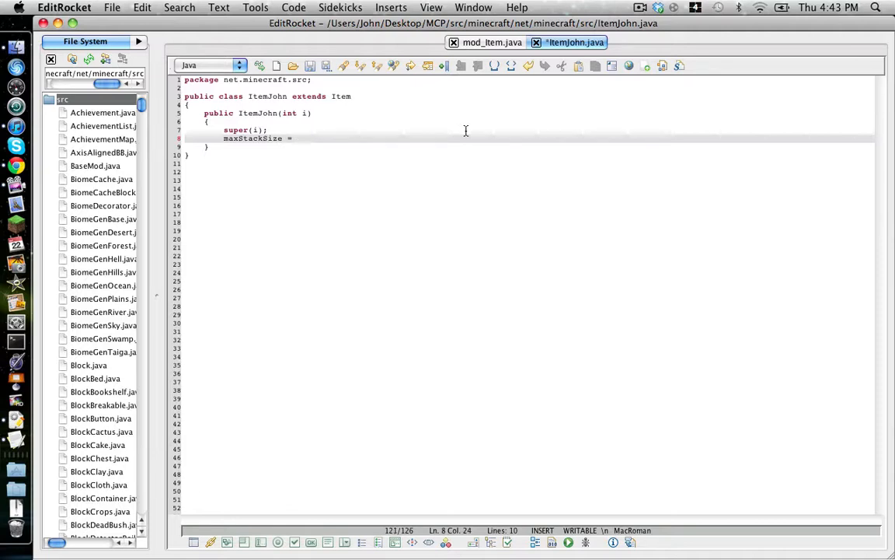
text(3)
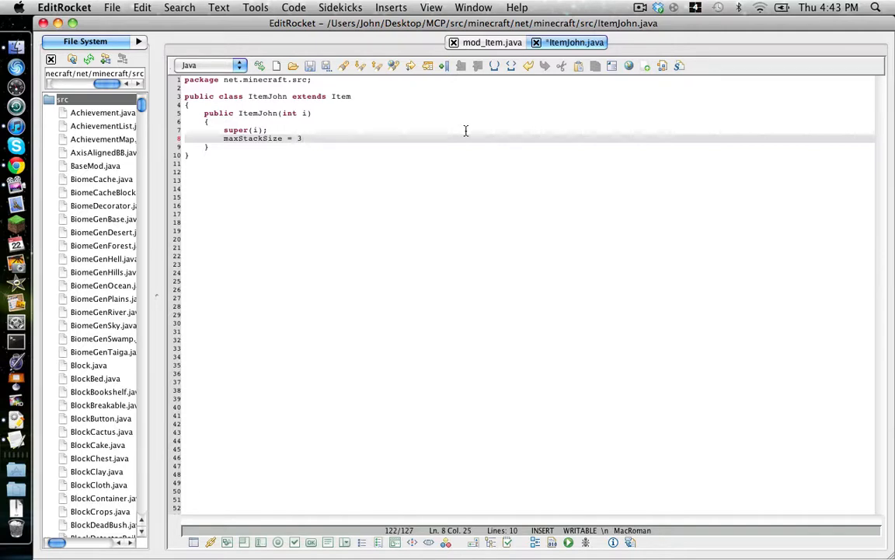
key(backspace)
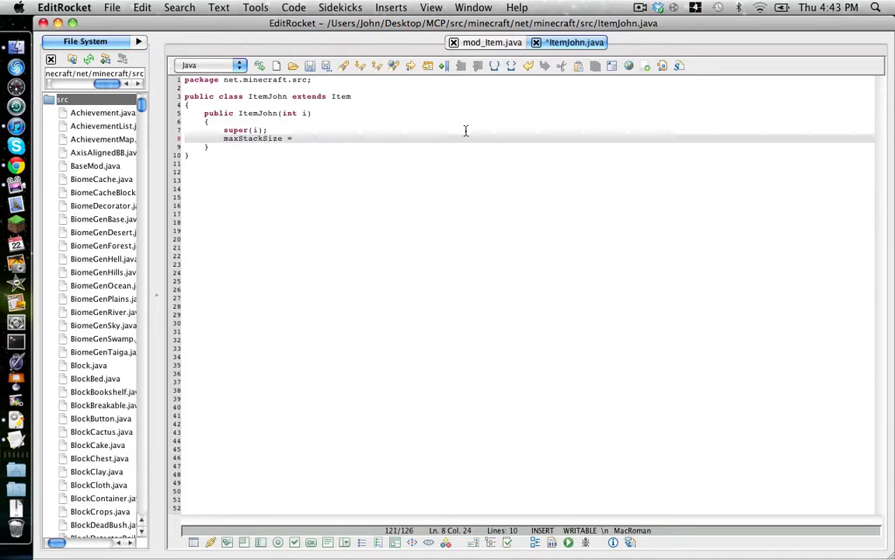
text(5;)
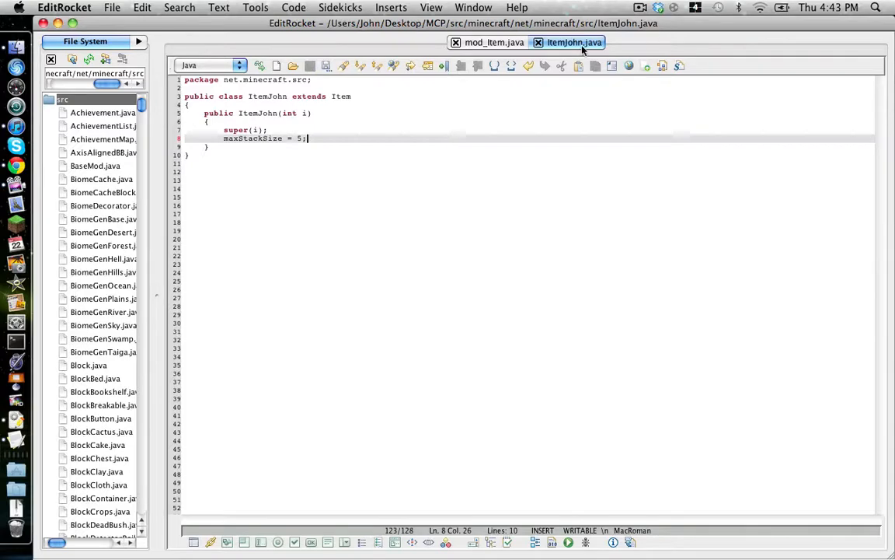
click(489, 42)
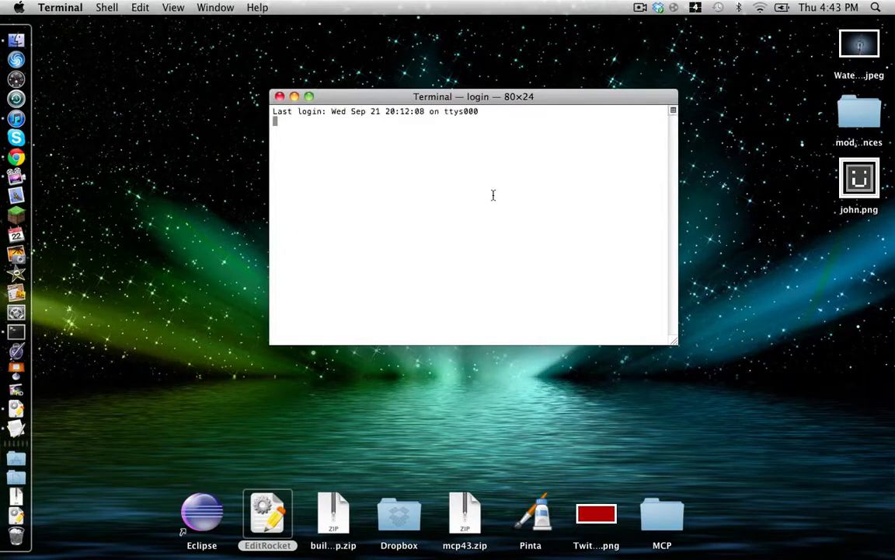
cd into the MCP folder and run bash recompile.sh to recompile the client.
text(cd /Users/John/Desktop/MCP)
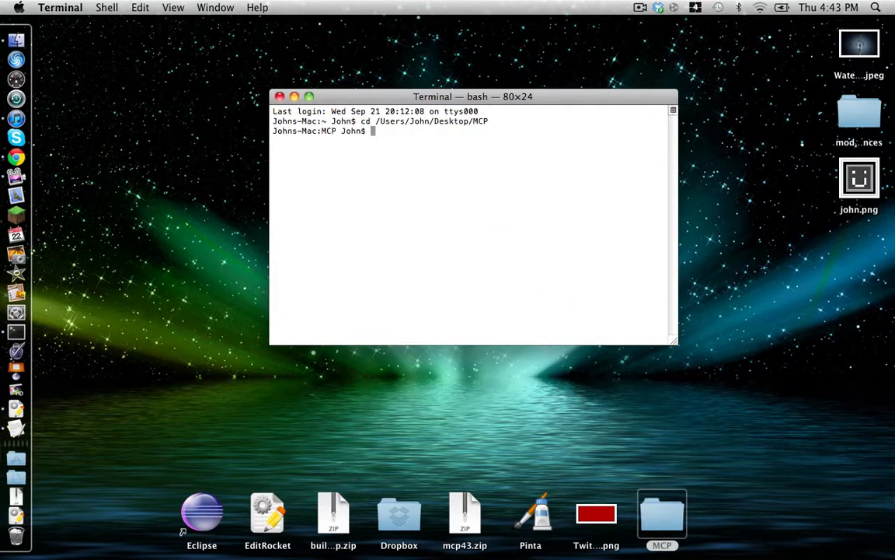
text(b)
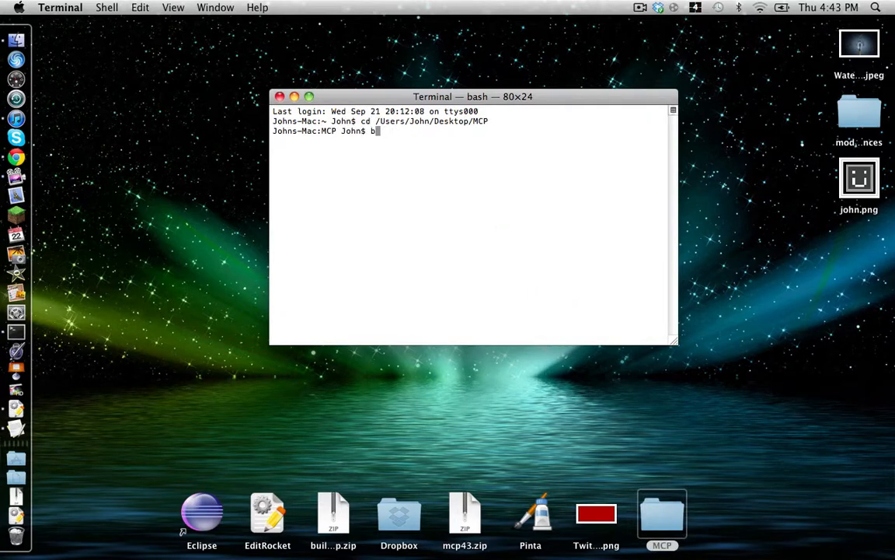
text(ash reco)
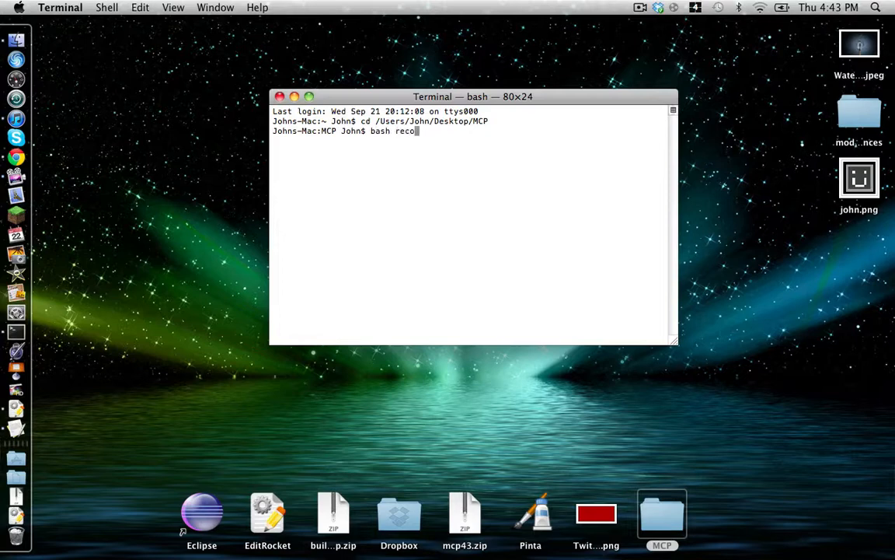
text(mpile.sh)
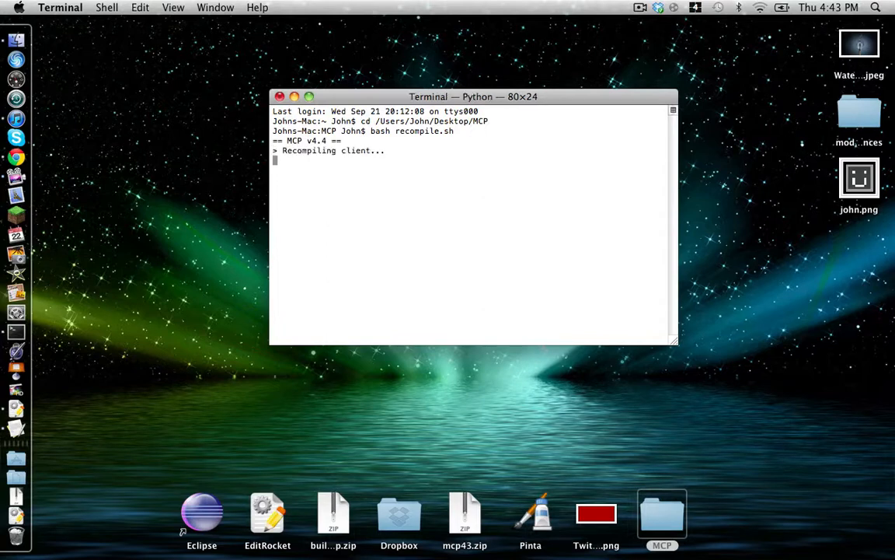
mouse_move(782, 47)
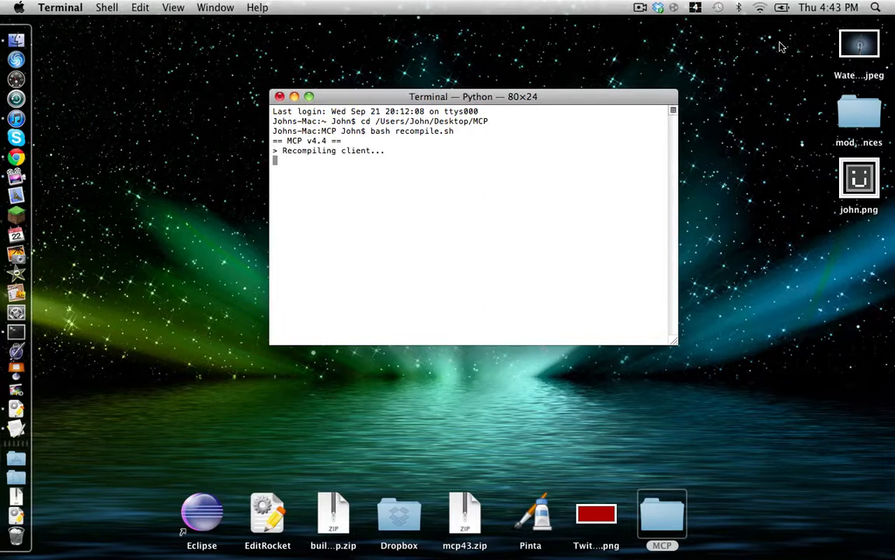
click(641, 7)
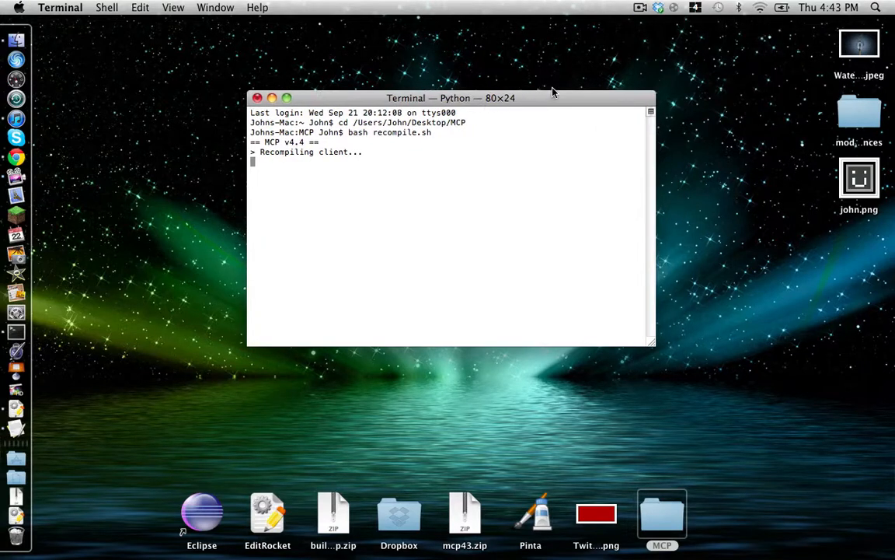
mouse_move(544, 85)
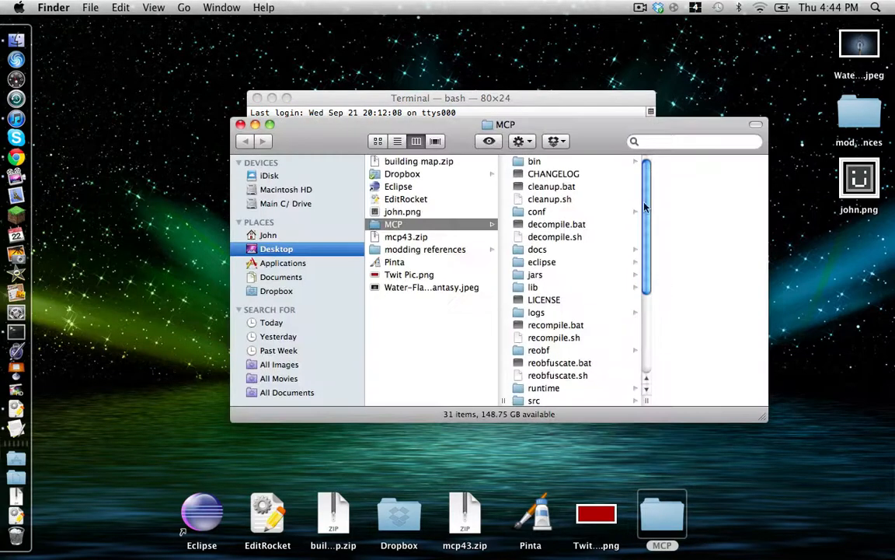
Navigate Finder into MCP > bin > minecraft, then return focus to Terminal.
click(535, 160)
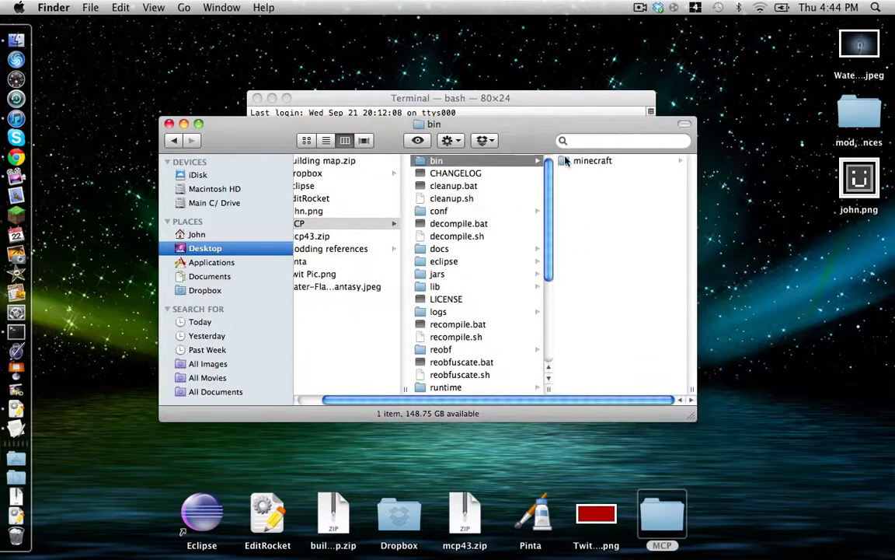
click(592, 160)
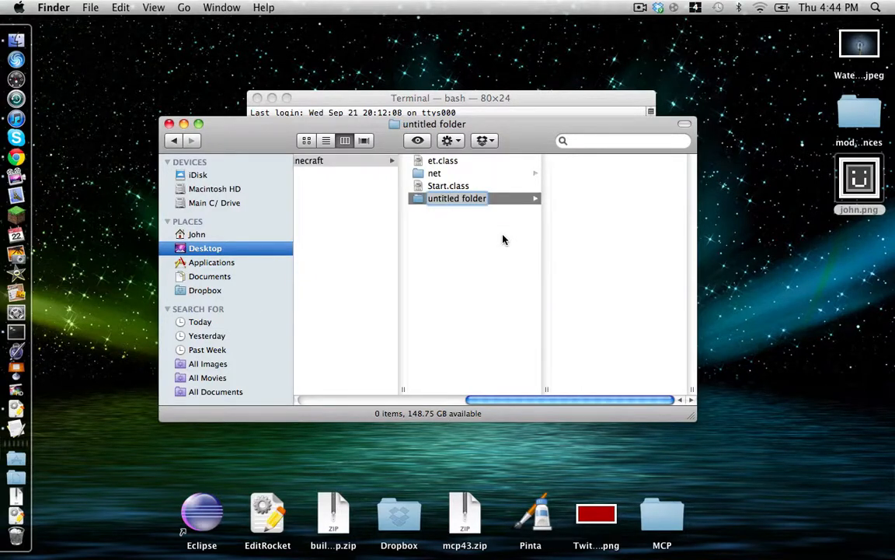
text(folder)
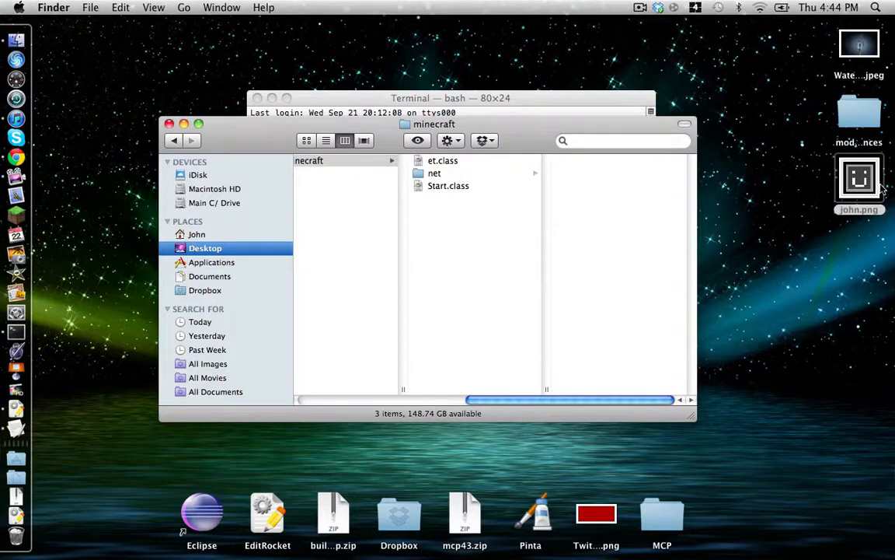
click(322, 212)
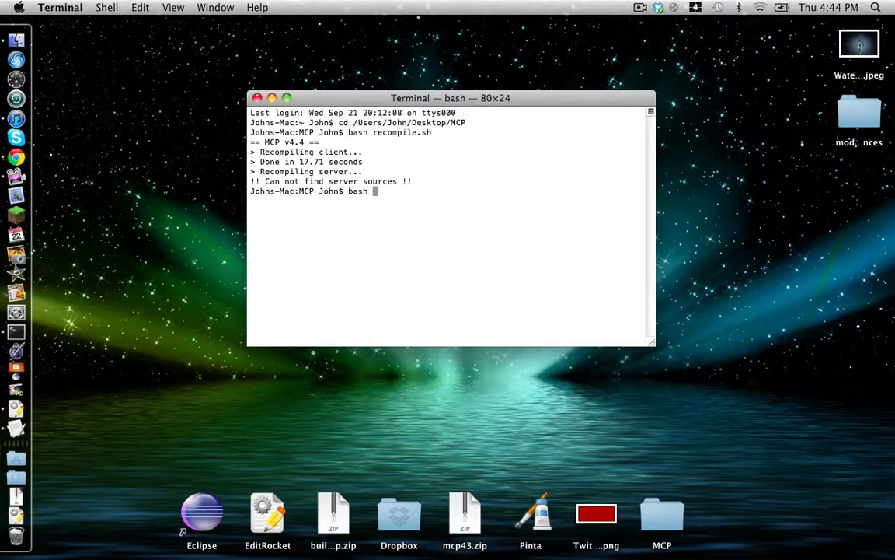
Run bash startclient.sh to launch the recompiled Minecraft client.
text(startc;oe)
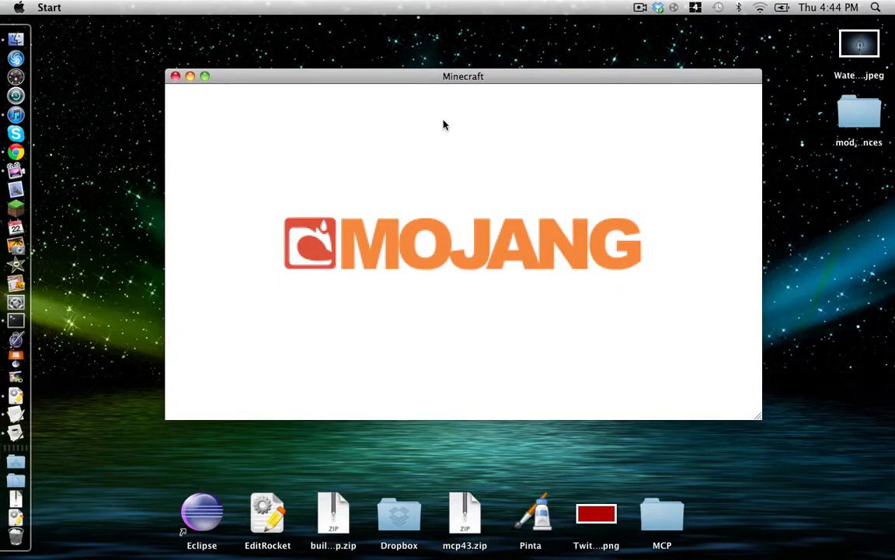
mouse_move(425, 154)
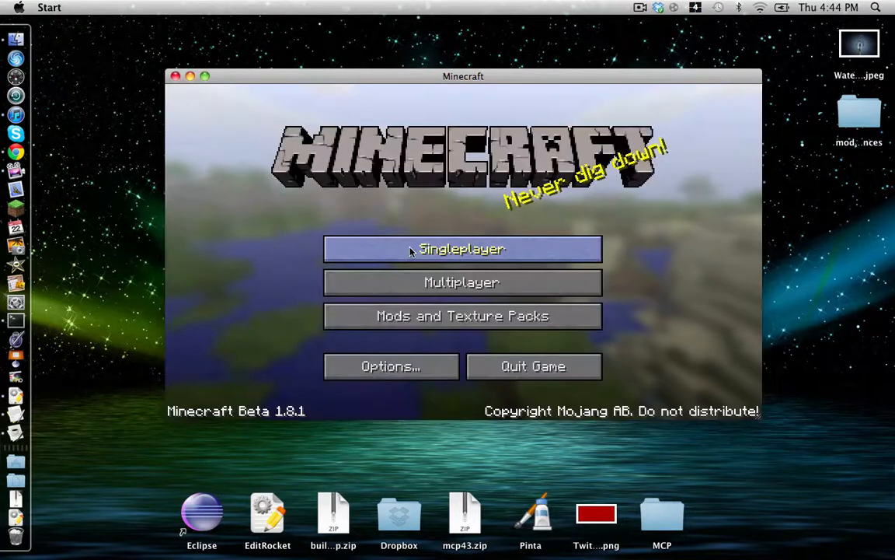
Start a singleplayer world and open the inventory crafting grid with E.
click(461, 249)
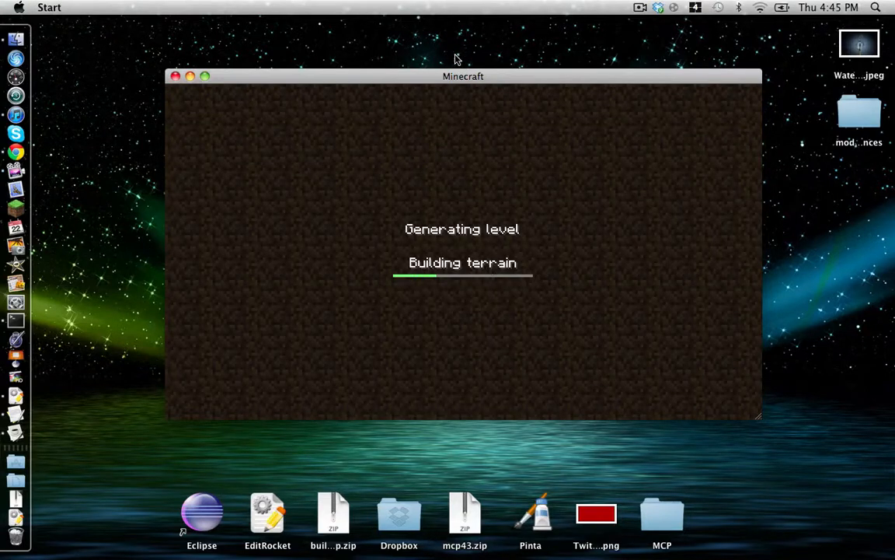
drag(463, 76, 459, 68)
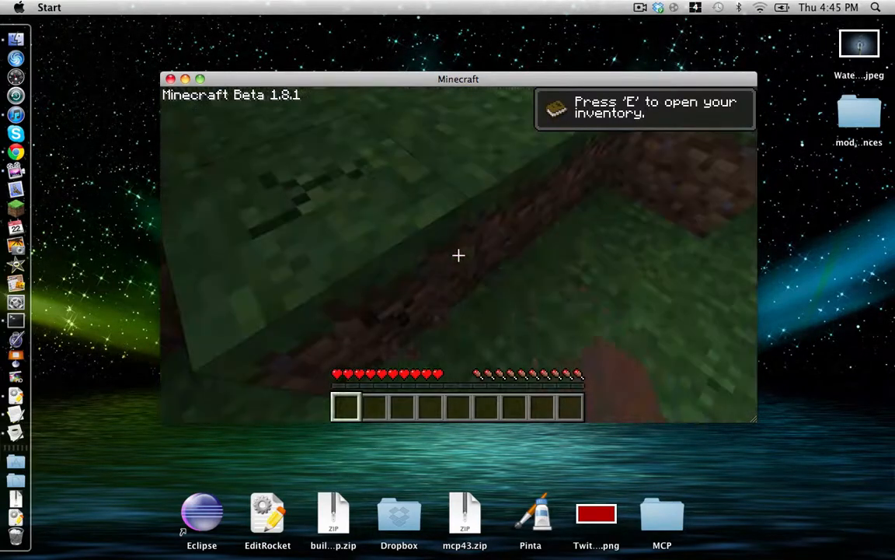
key(e)
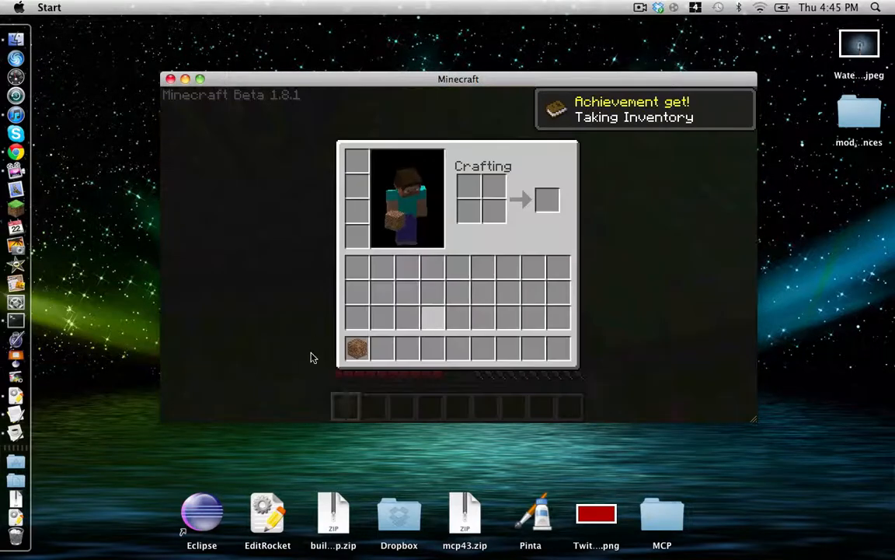